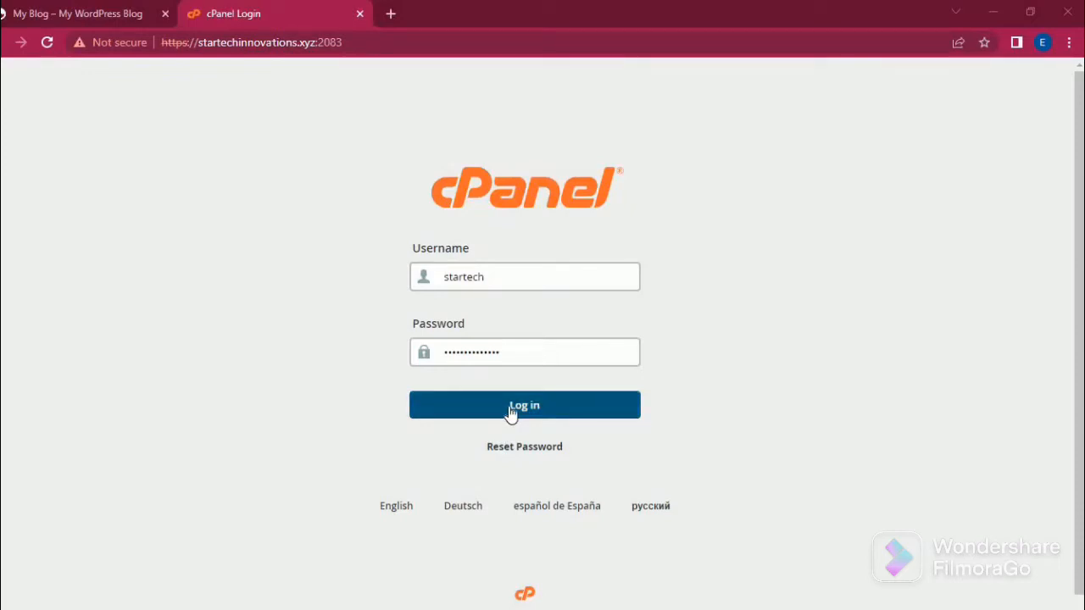
mouse_move(133, 86)
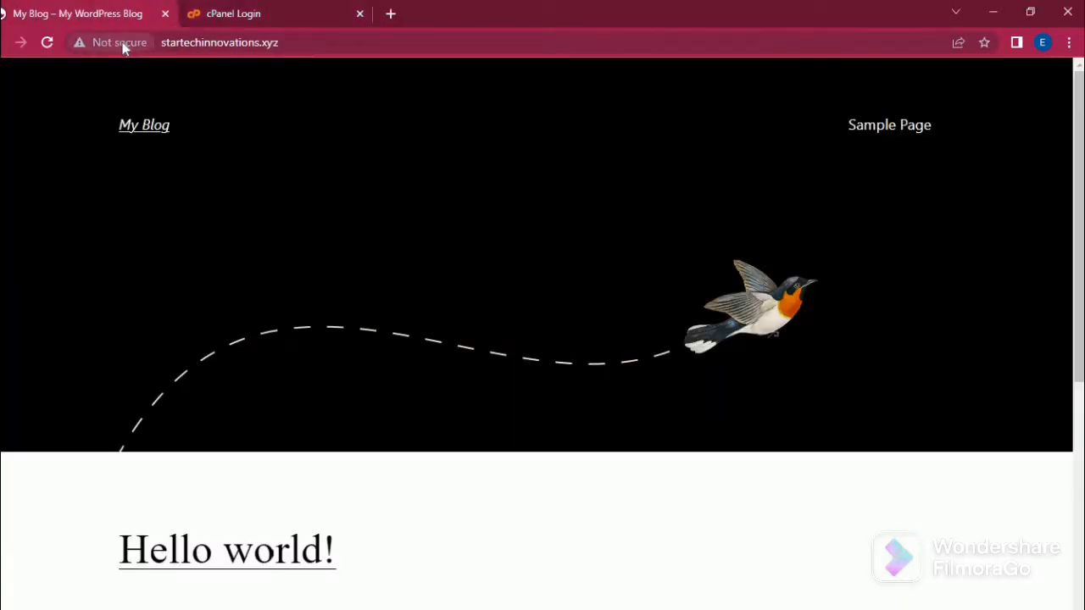
mouse_move(245, 13)
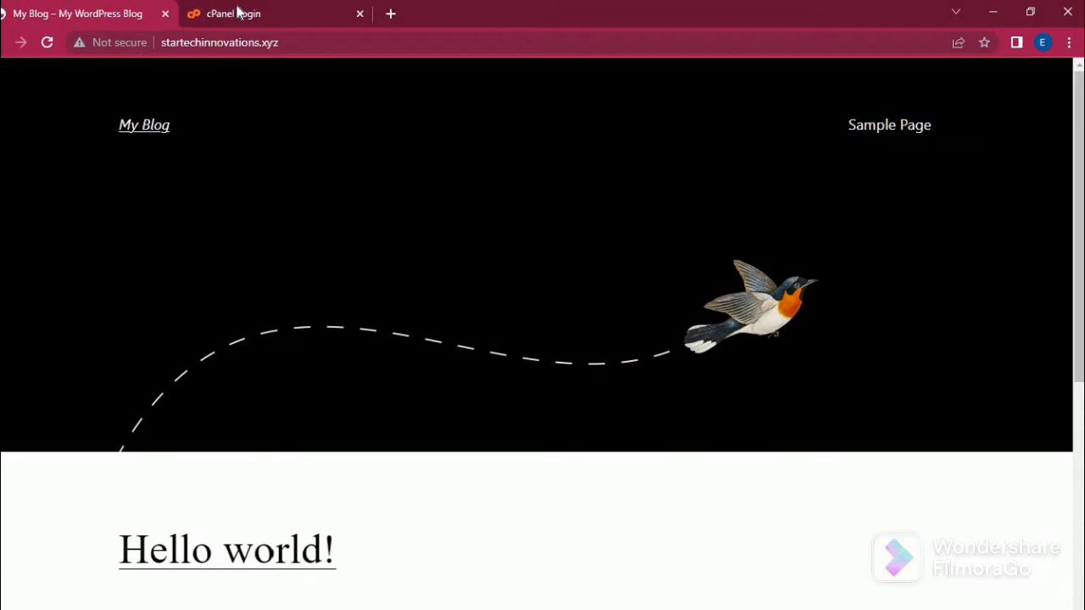
Sign in to the cPanel account for startechinnovations.xyz from the login tab.
left_click(233, 12)
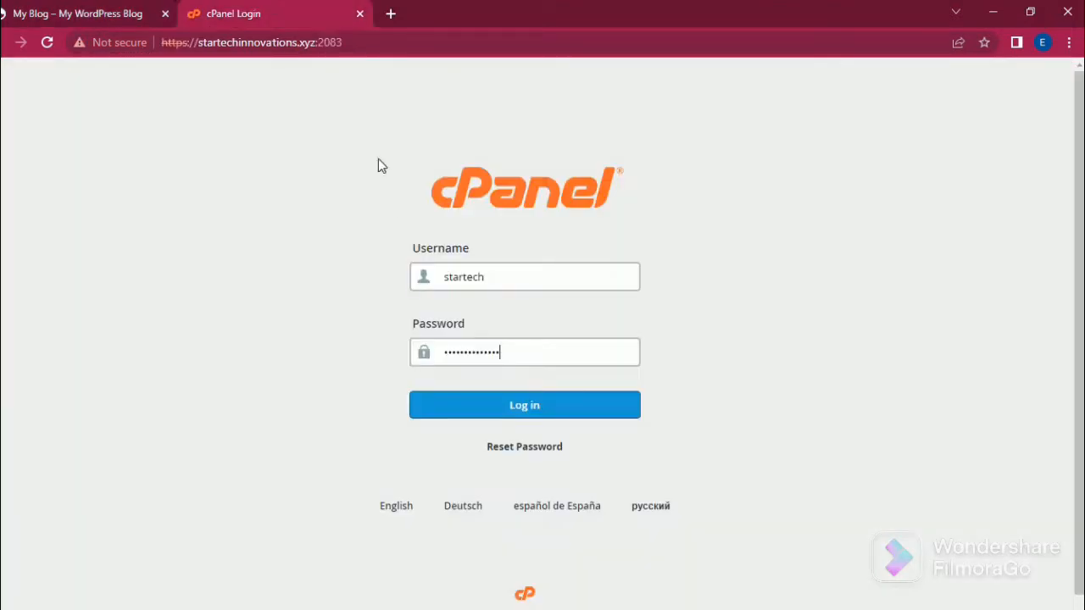
left_click(525, 404)
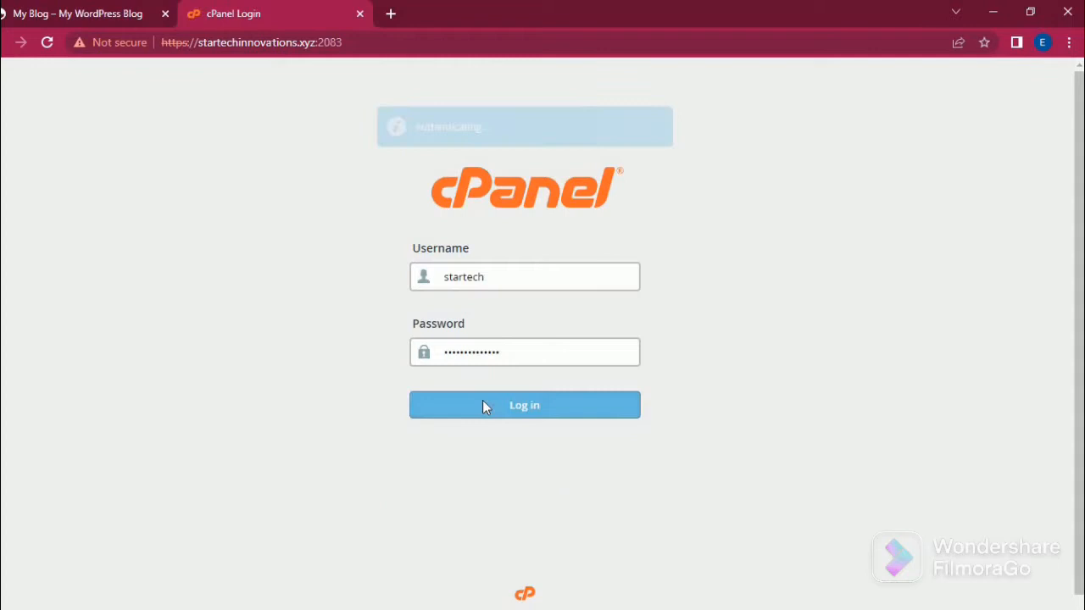
Search the cPanel tools for 'ssl' and launch Let's Encrypt SSL.
left_click(523, 405)
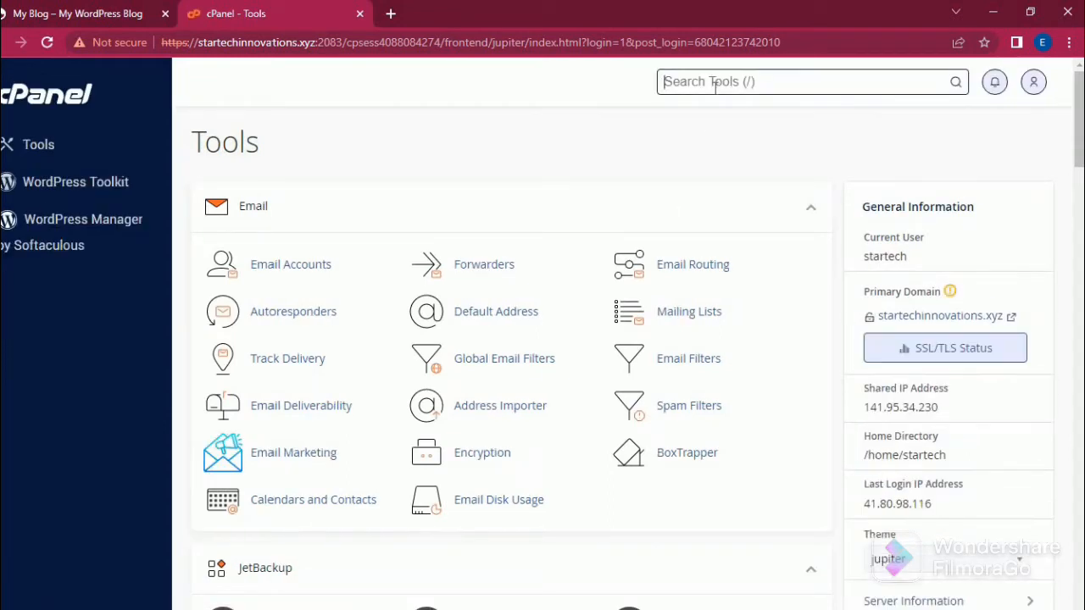
type("ssl")
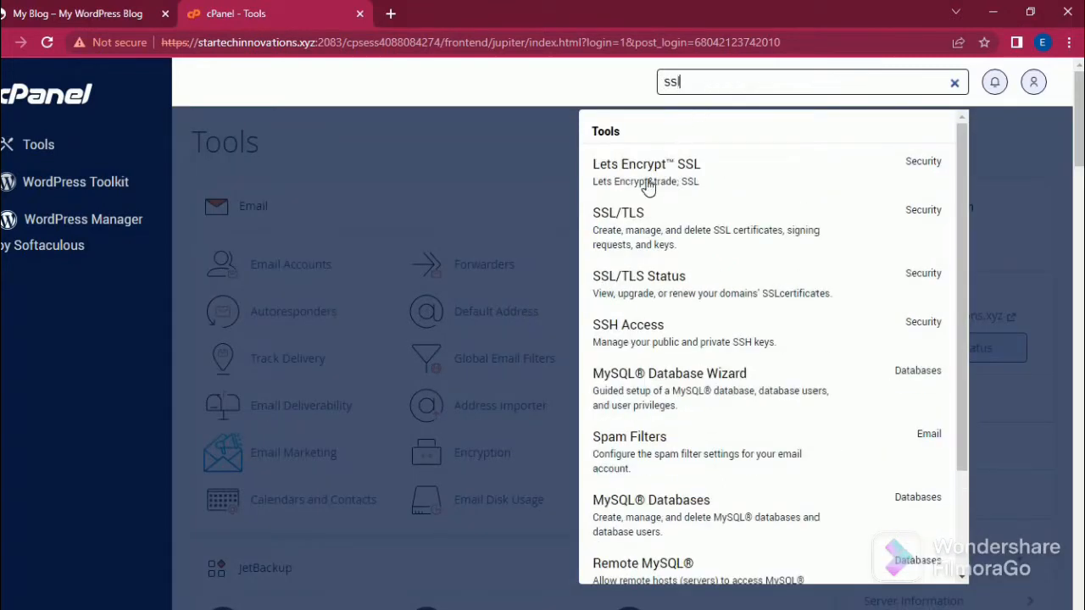
mouse_move(665, 174)
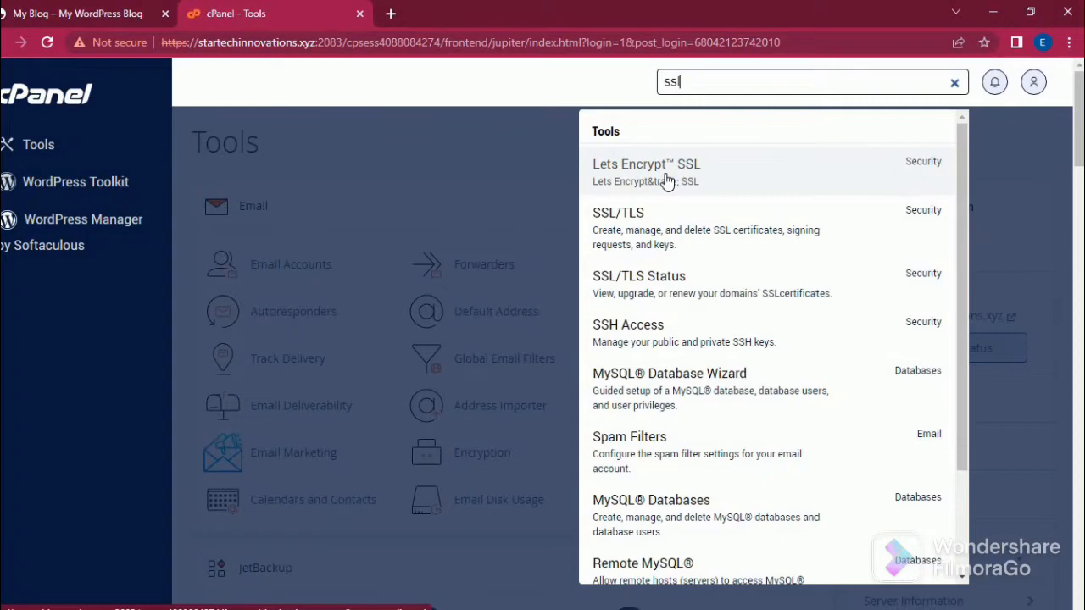
left_click(646, 164)
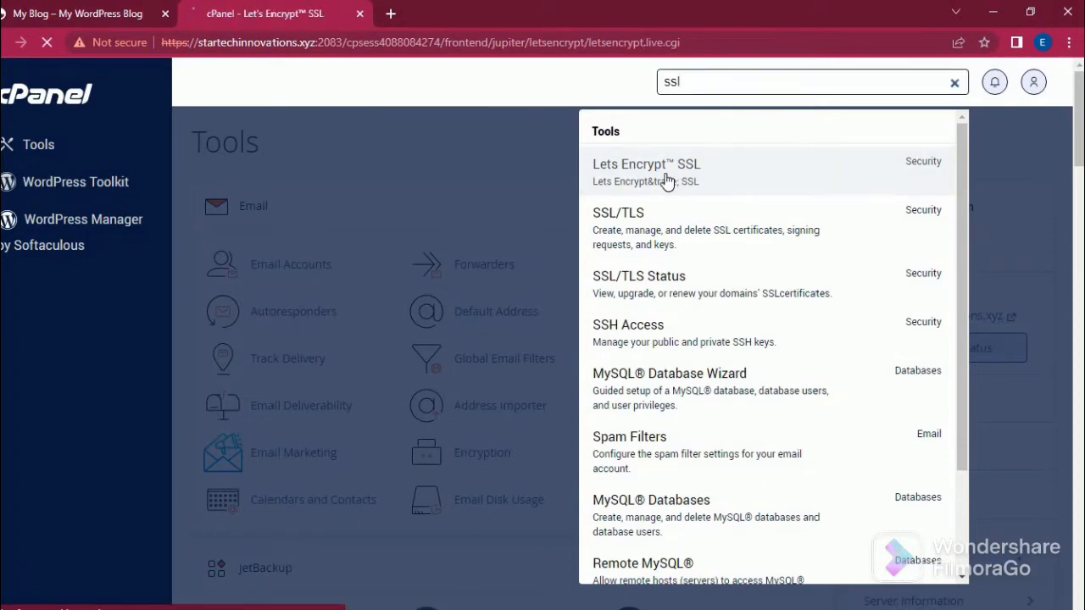
Request issuing a new certificate for startechinnovations.xyz from the Issue list.
left_click(646, 163)
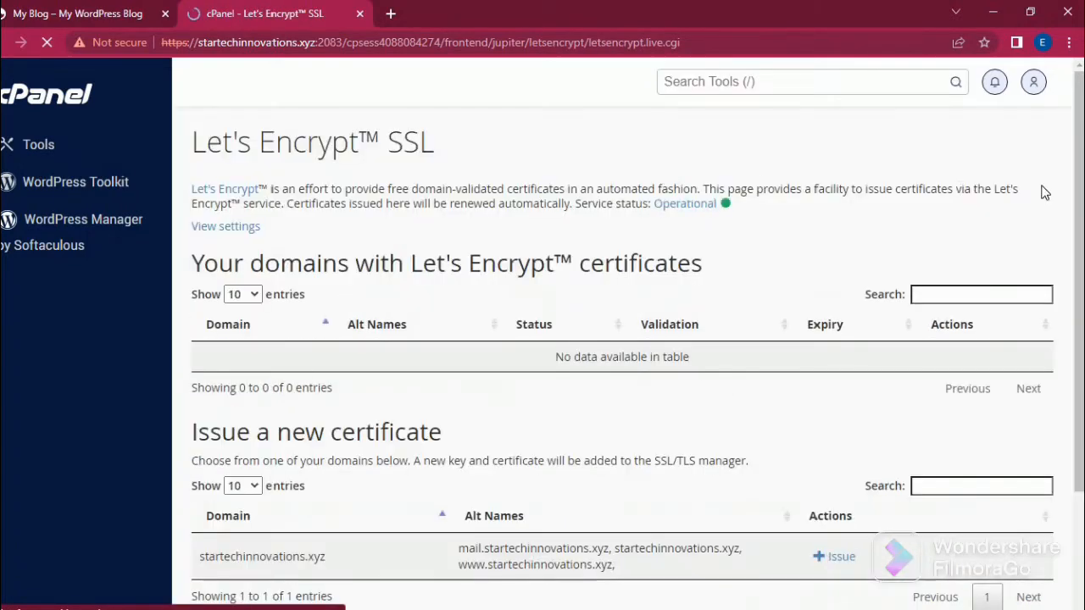
scroll("down", 3)
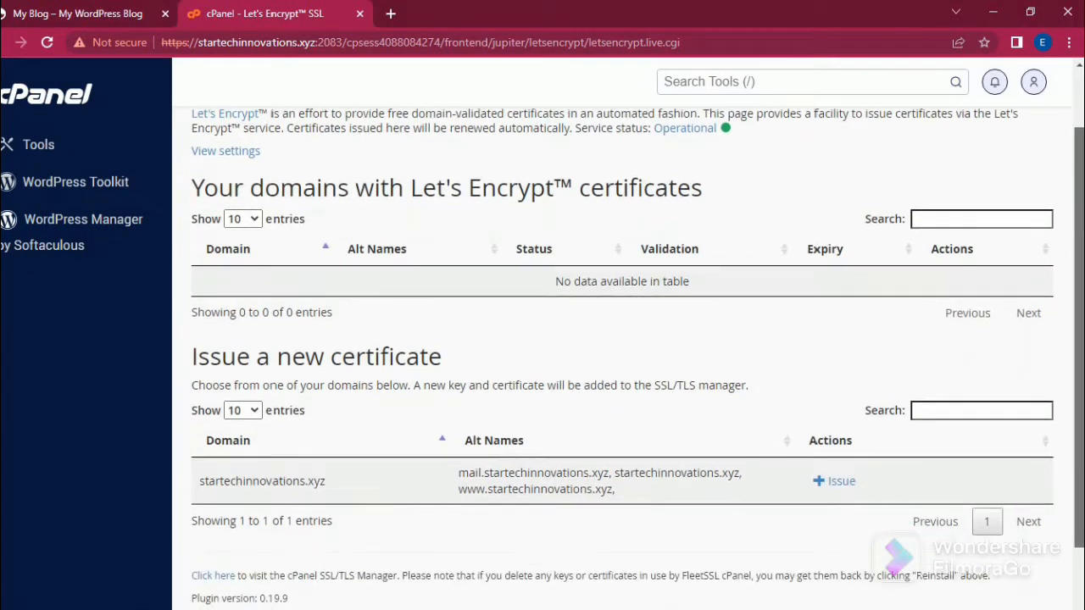
scroll("down", 3)
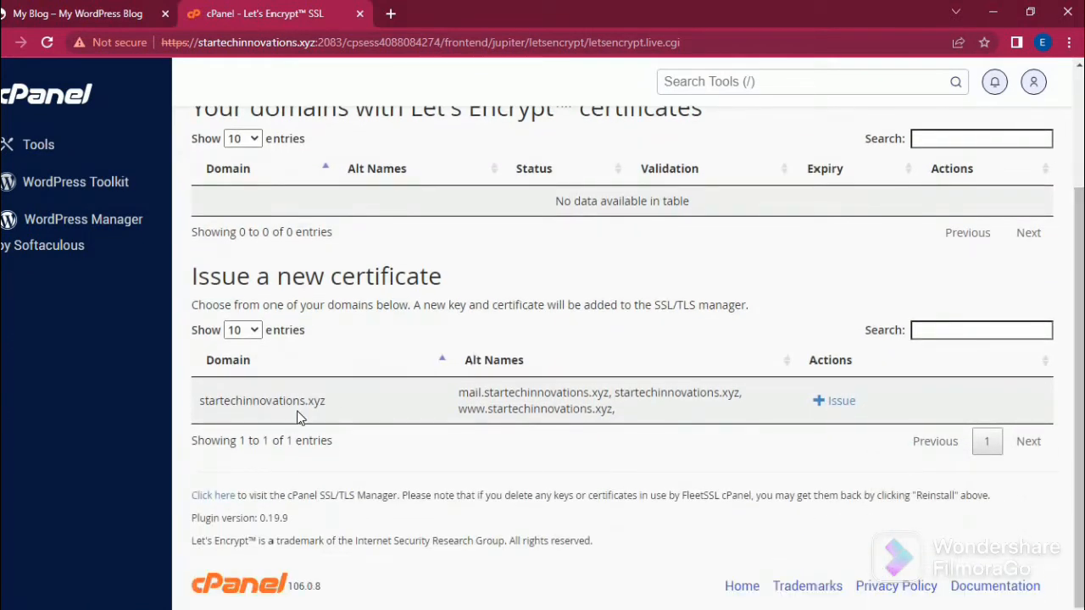
left_click(834, 400)
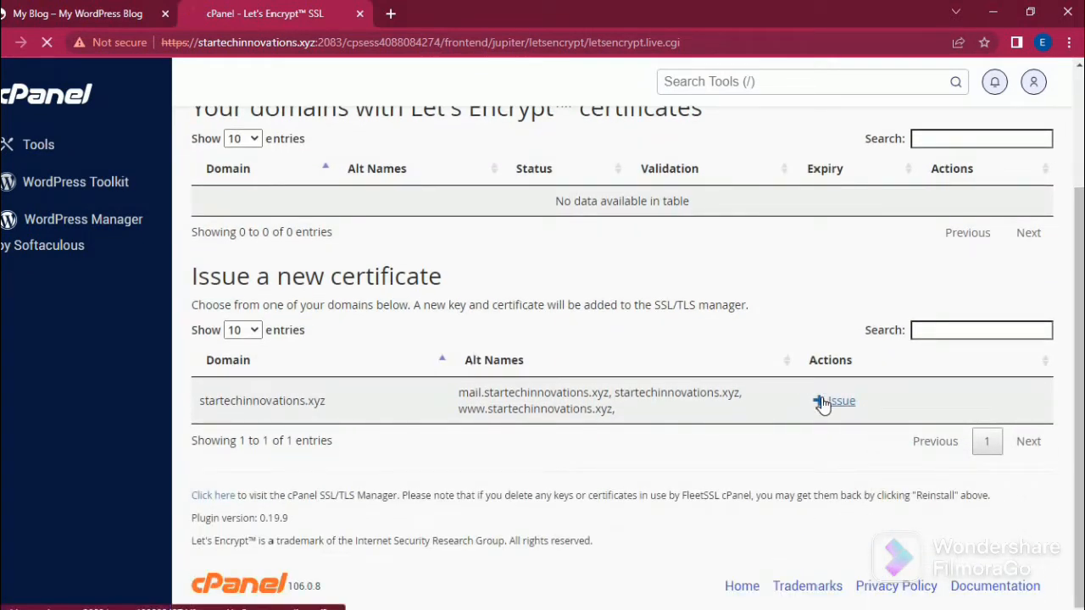
left_click(837, 400)
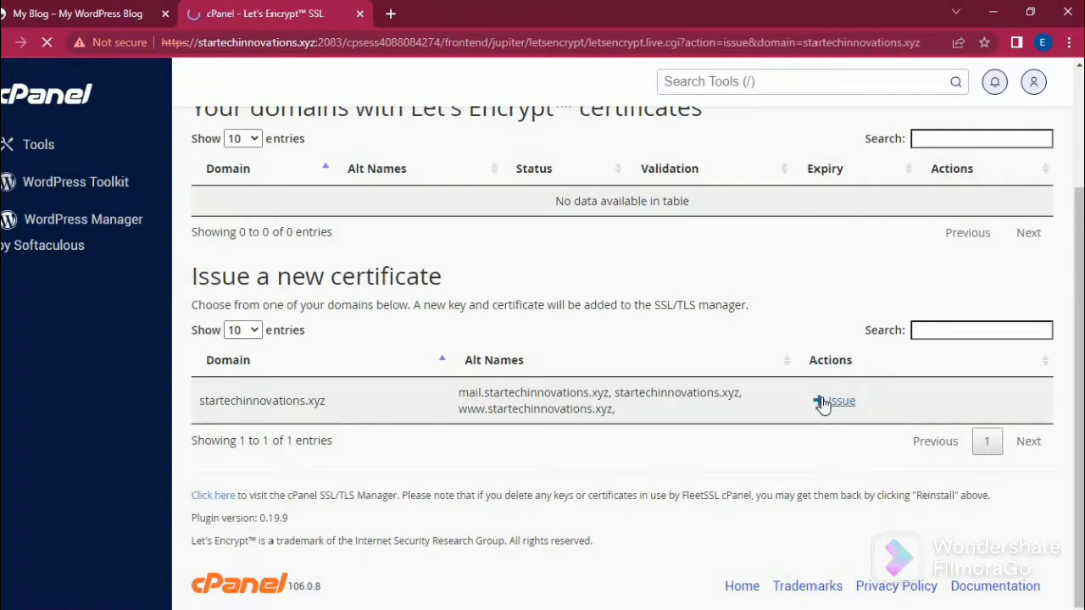
Issue the certificate with cPanel subdomains included, keeping http-01 validation.
left_click(834, 400)
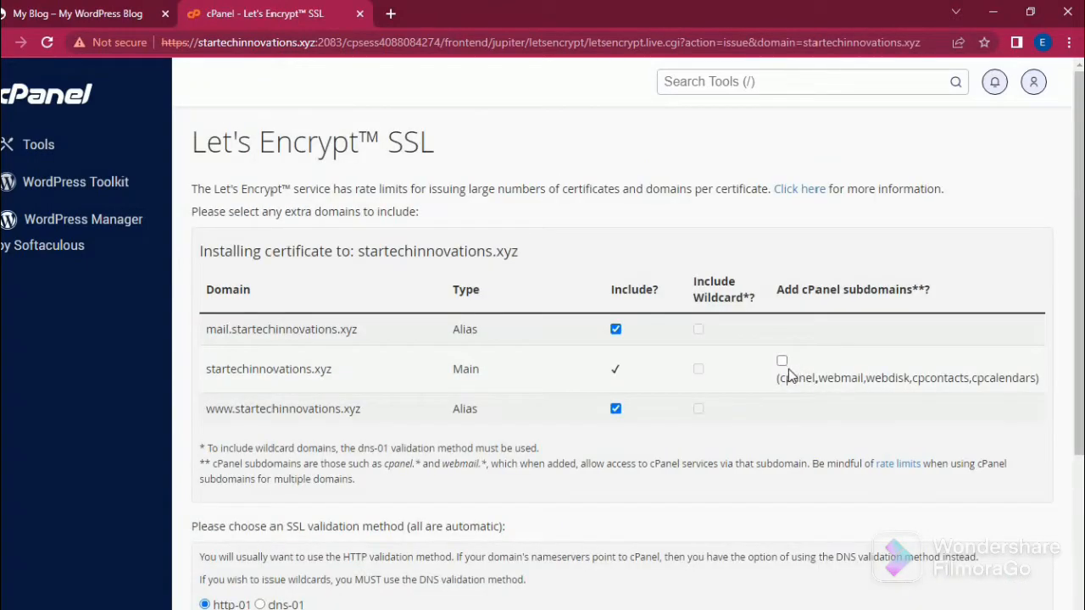
left_click(781, 360)
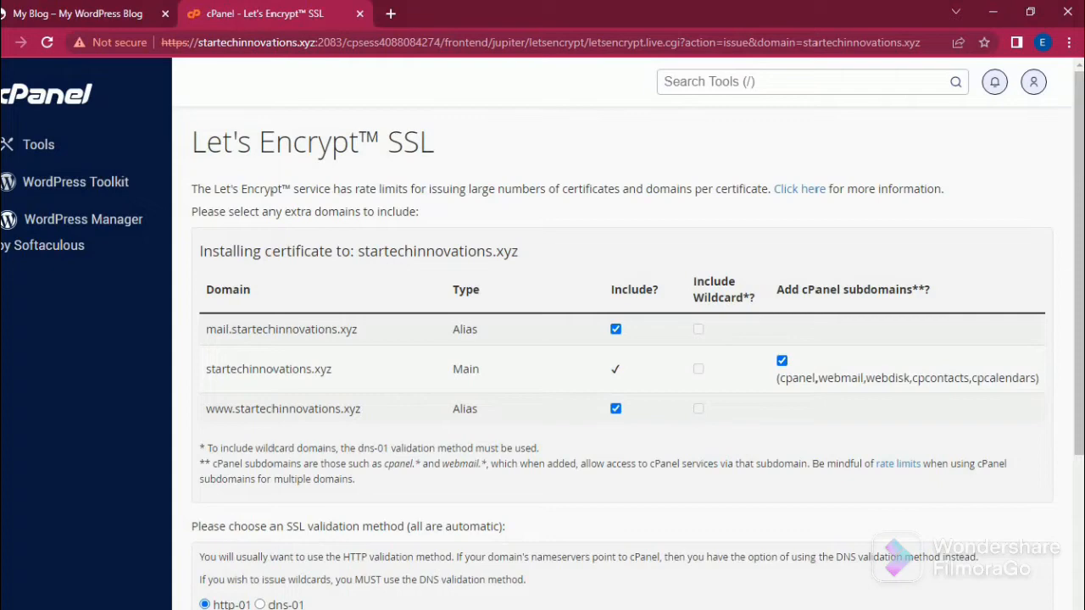
scroll("down", 3)
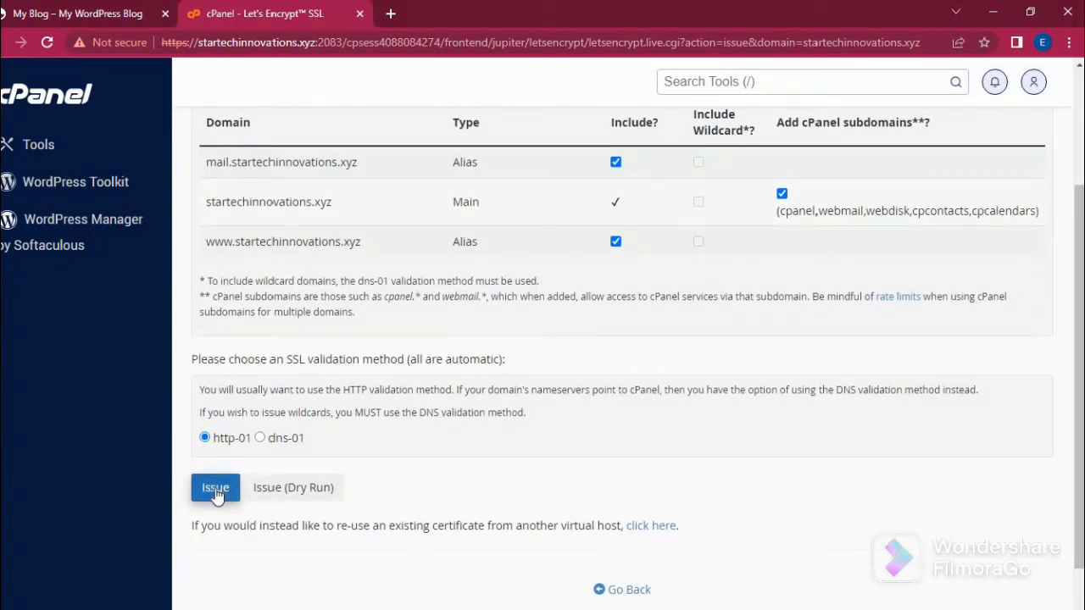
left_click(215, 487)
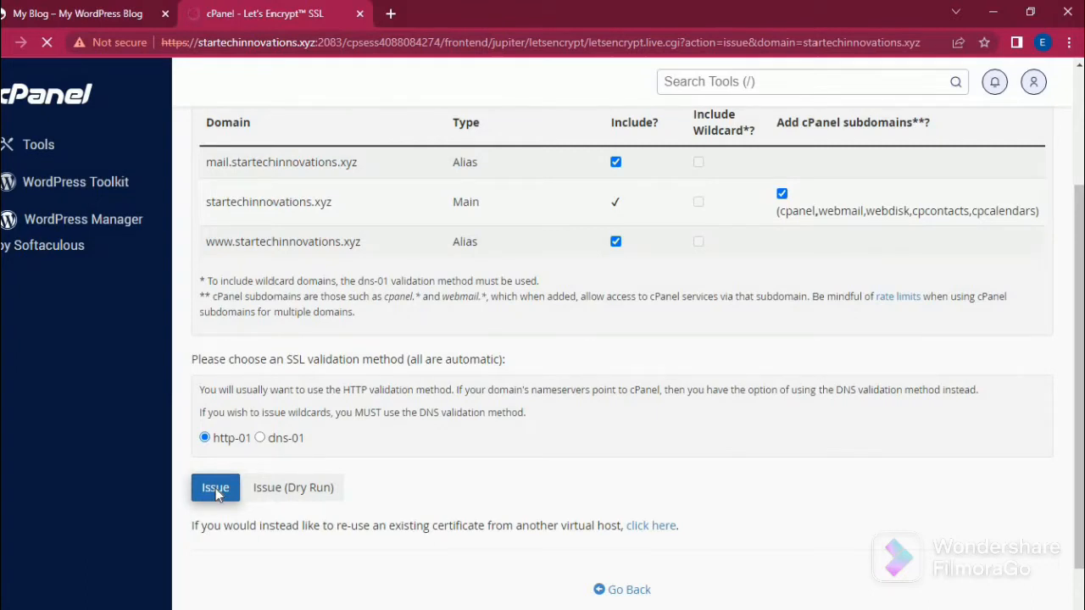
left_click(215, 487)
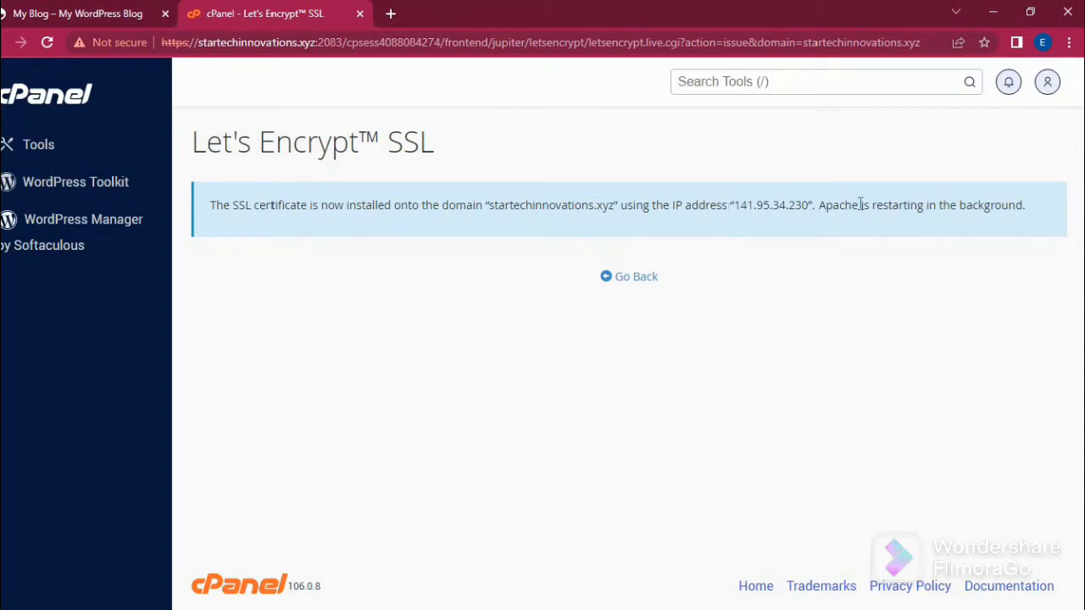
mouse_move(628, 277)
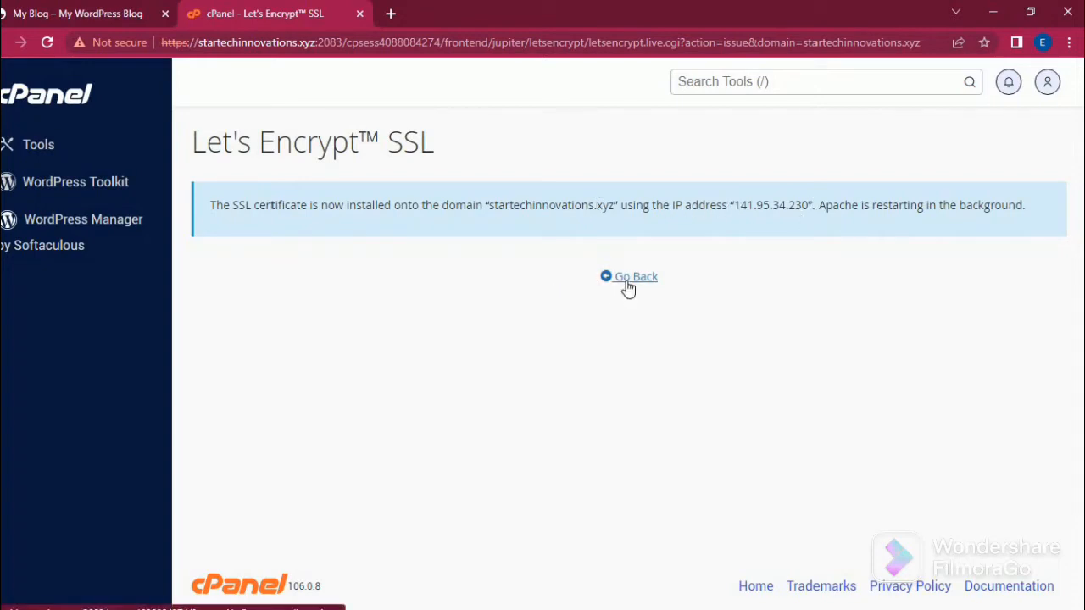
Confirm the certificate shows as Installed, then return to the Tools dashboard.
left_click(633, 277)
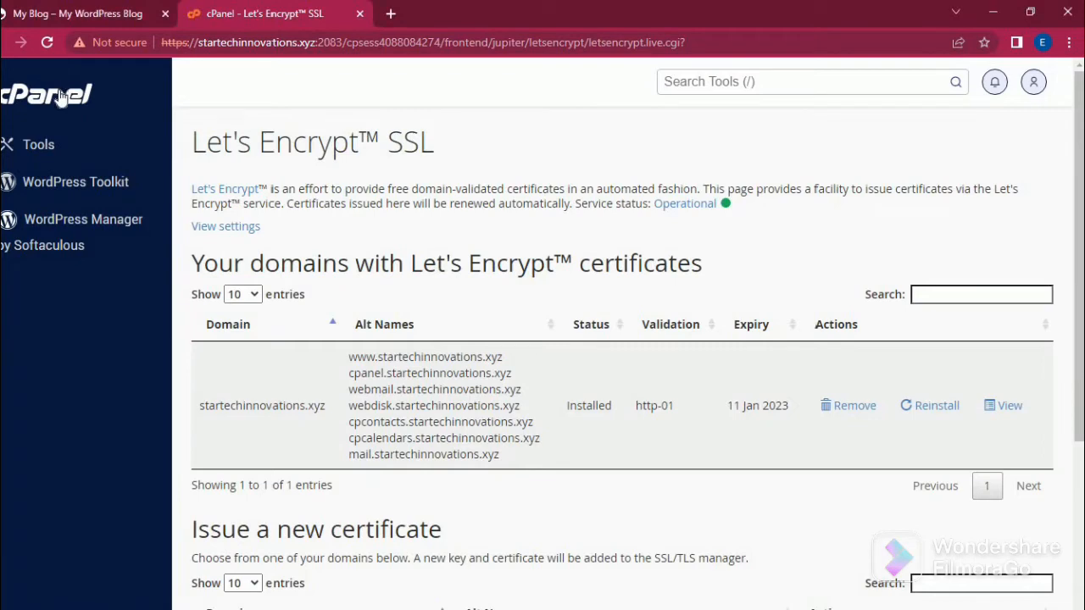
left_click(47, 94)
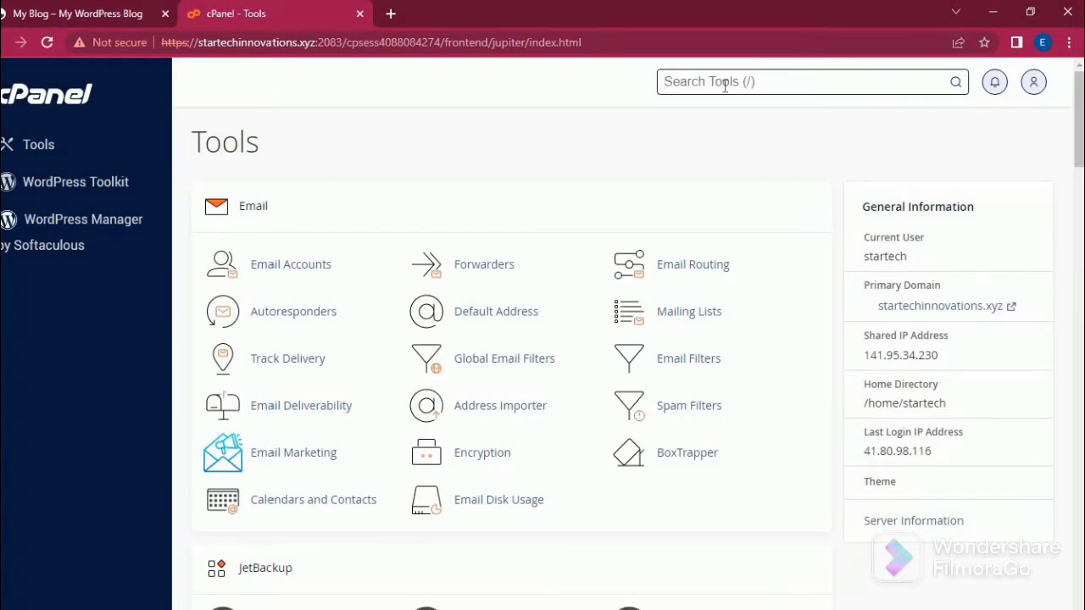
Open Domains via the 'do' search and browse the main domain's /public_html root.
type("do")
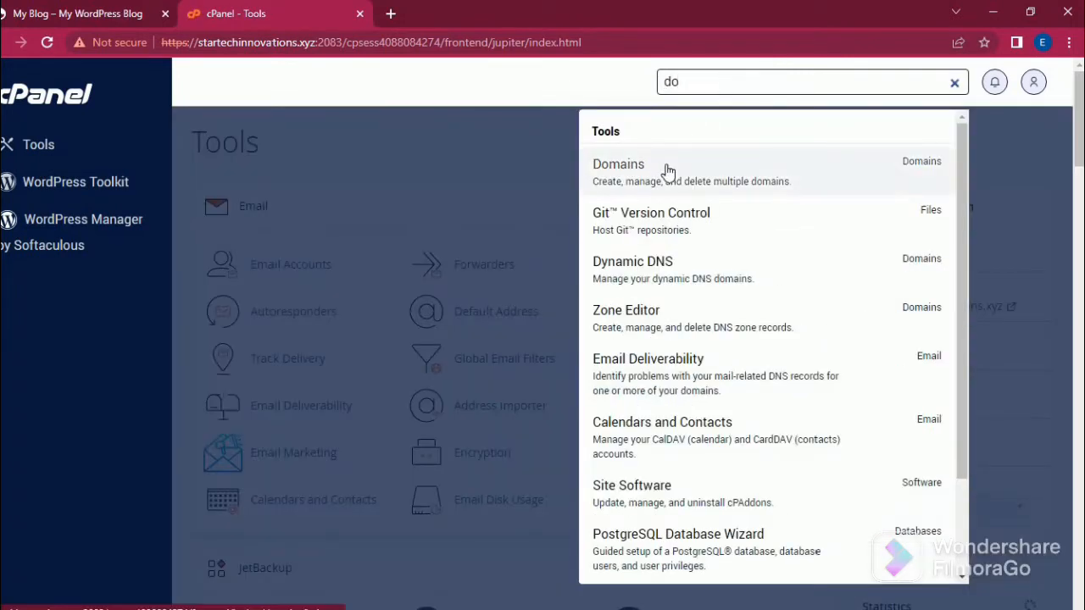
left_click(617, 165)
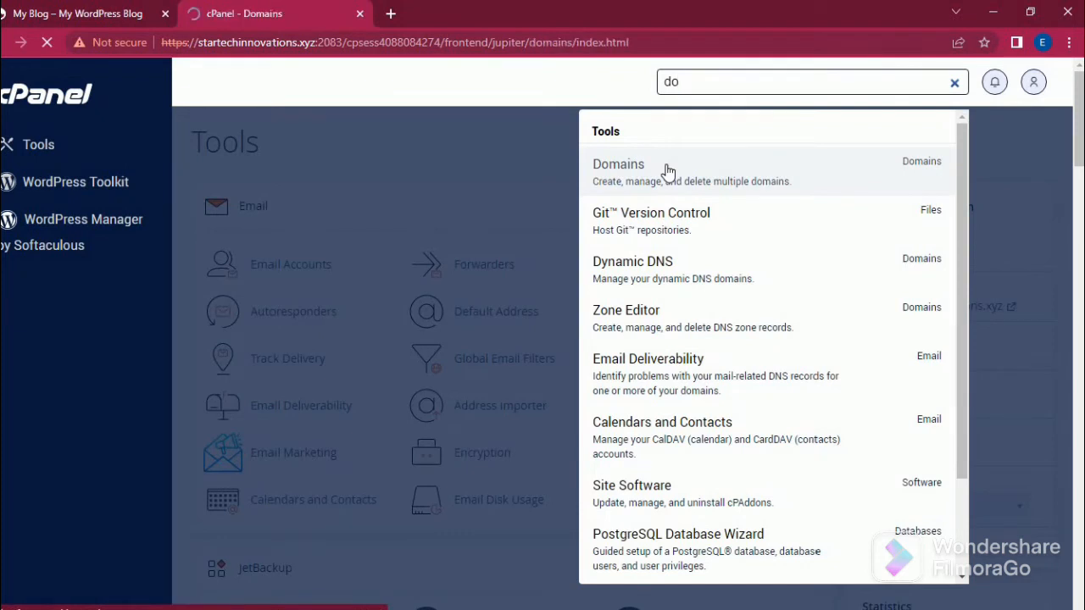
left_click(618, 165)
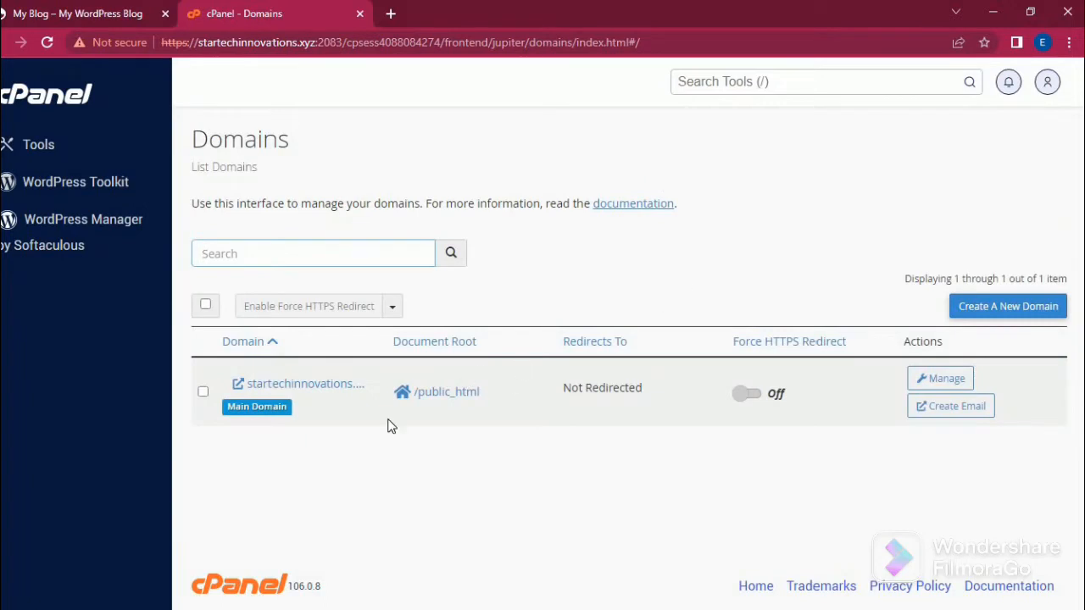
left_click(447, 392)
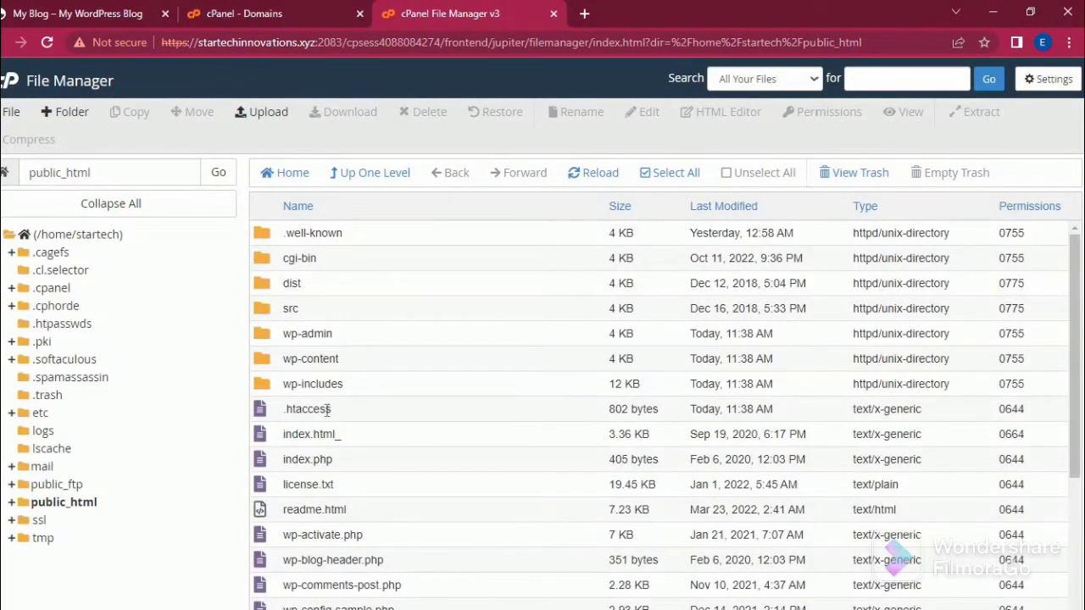
mouse_move(1054, 88)
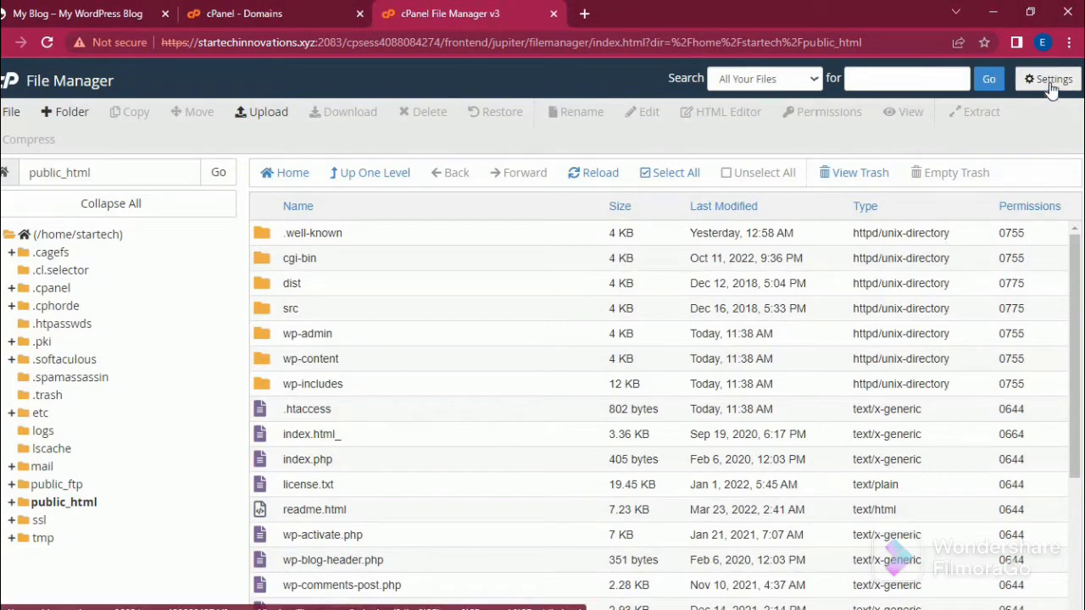
Enable 'Show Hidden Files (dotfiles)' in File Manager preferences and save.
left_click(1053, 78)
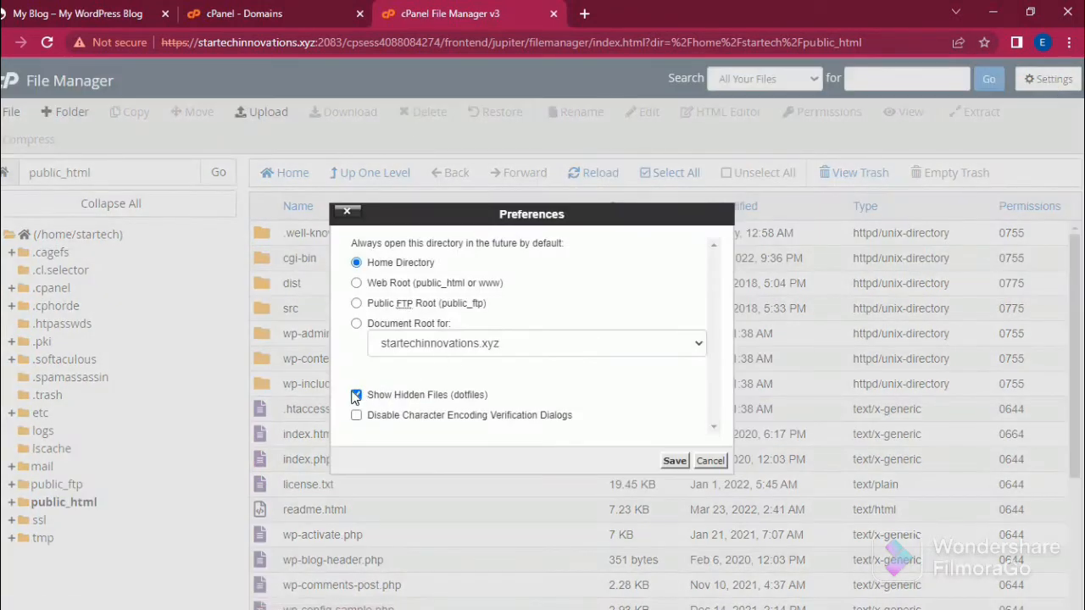
left_click(356, 395)
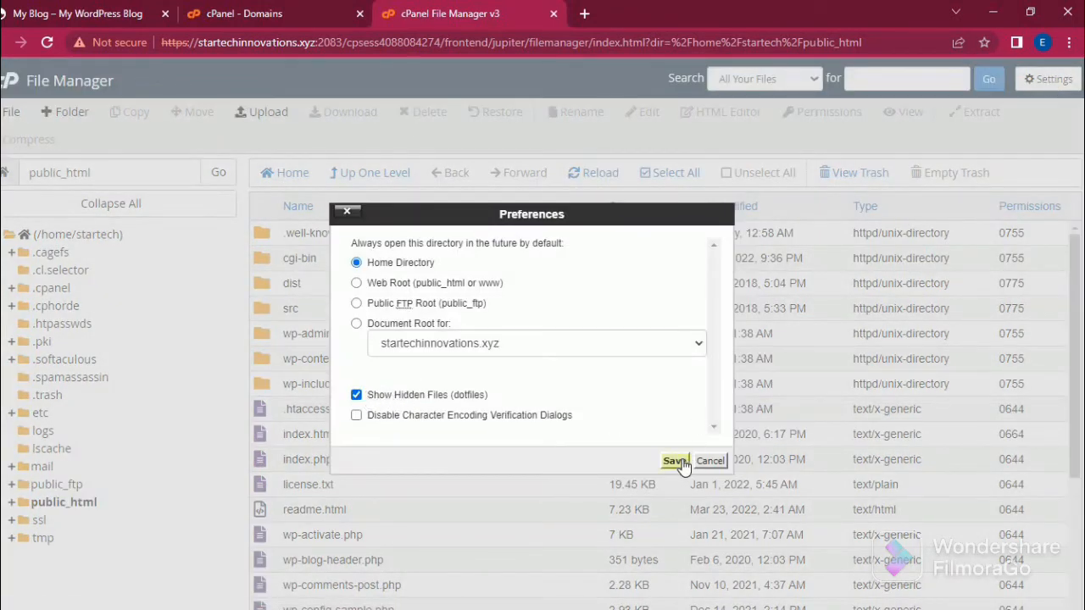
left_click(673, 461)
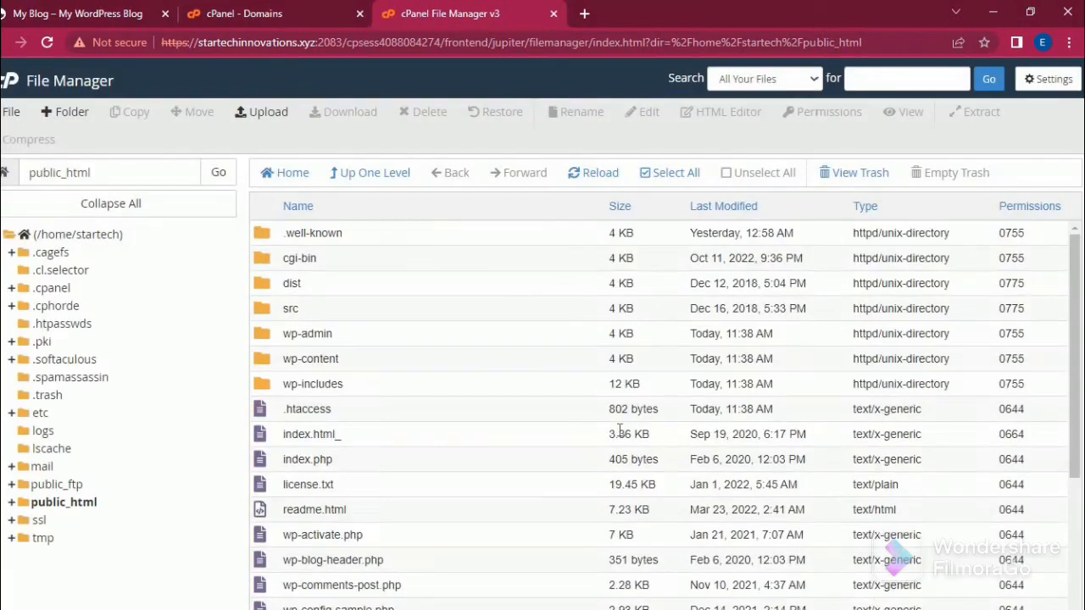
Open .htaccess in the cPanel editor, confirming the encoding dialog.
right_click(307, 408)
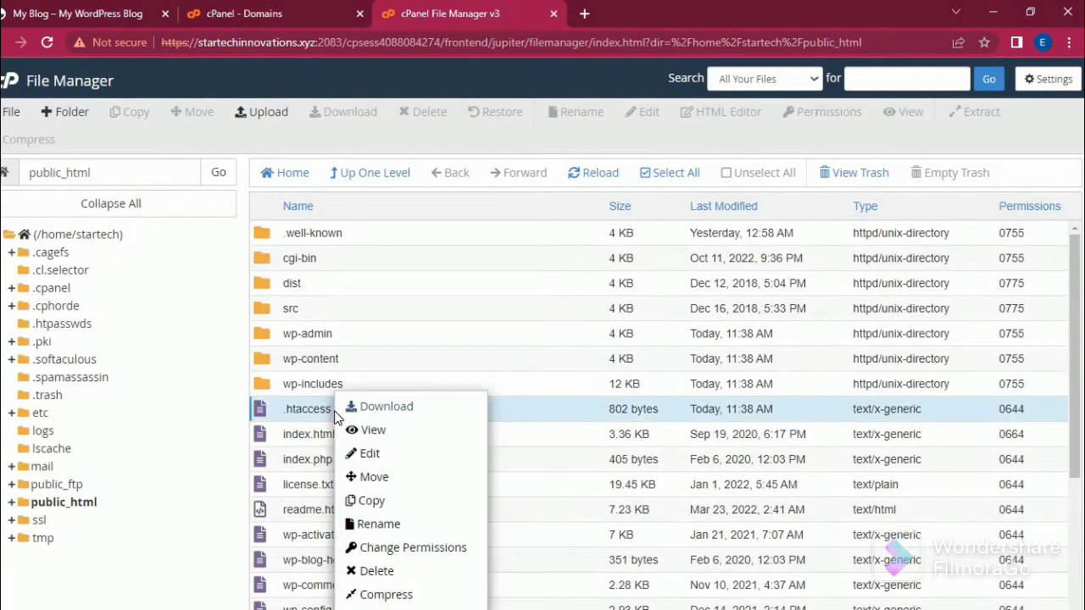
mouse_move(368, 458)
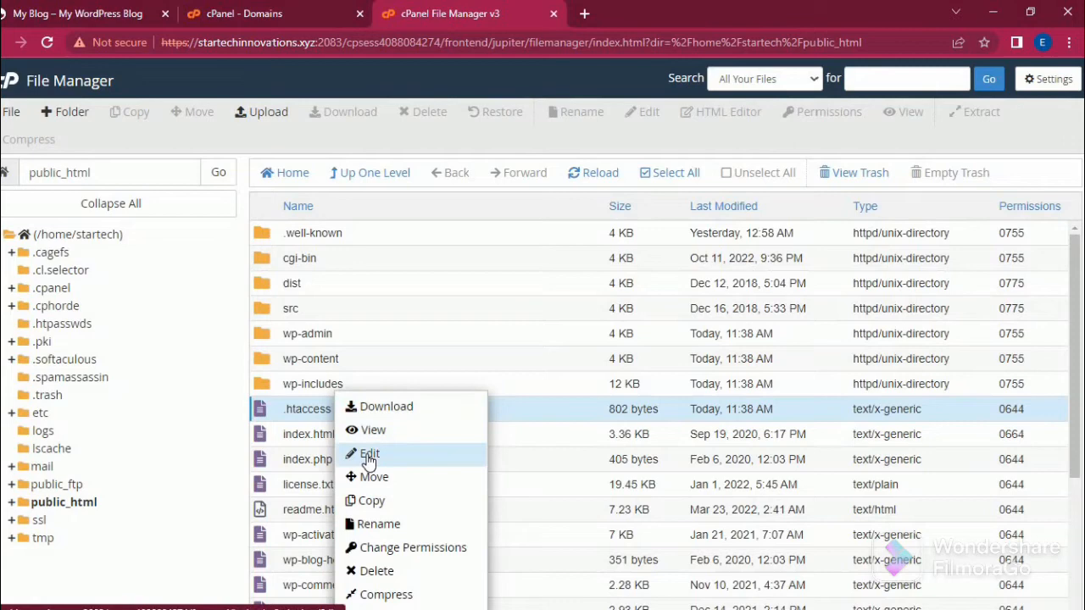
left_click(369, 455)
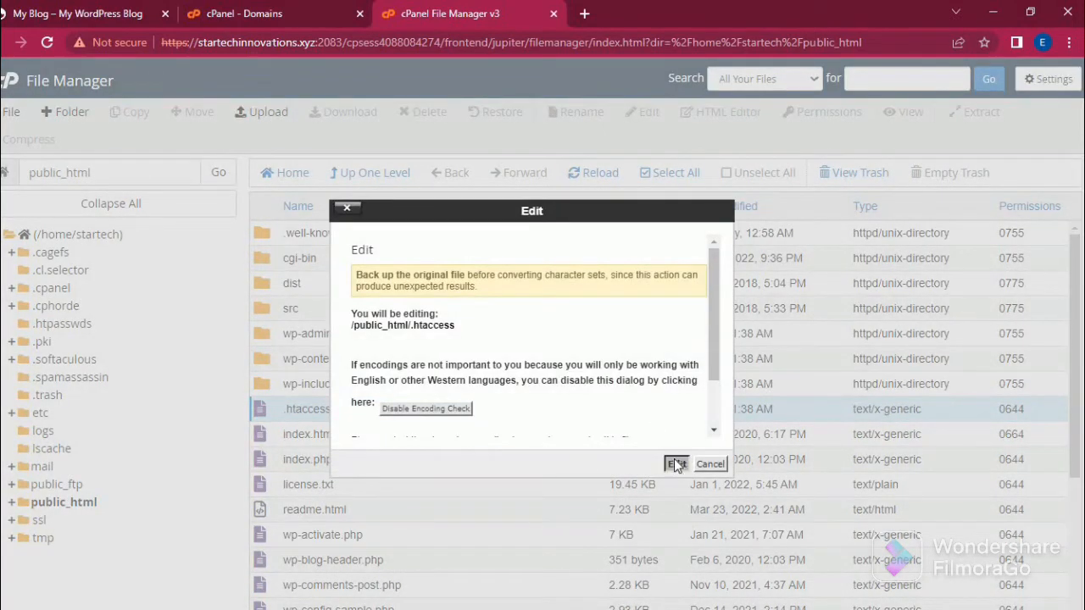
left_click(675, 463)
type("t")
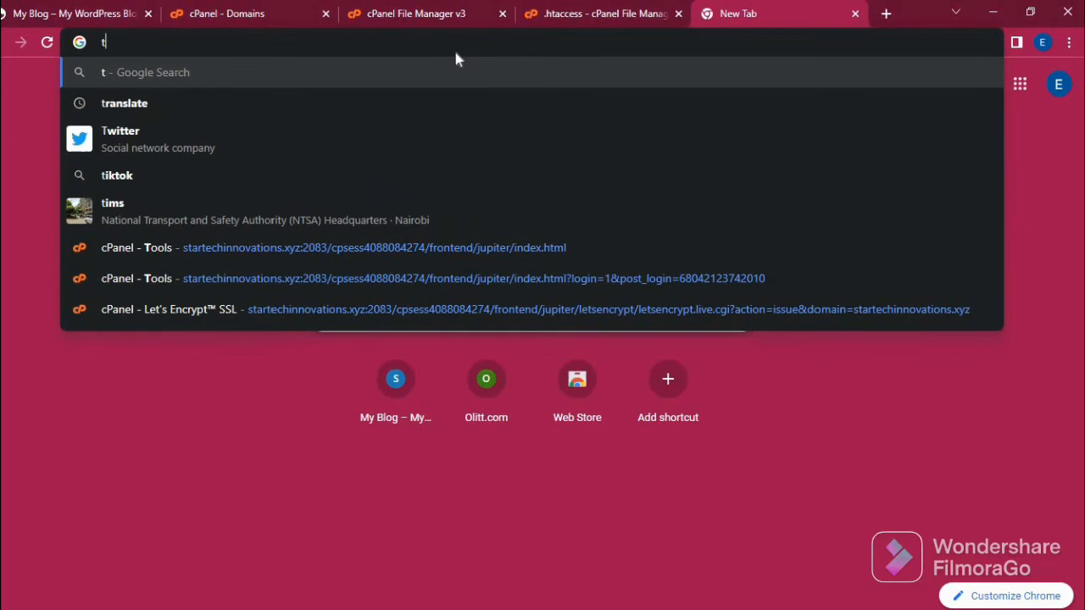
Navigate a new tab to truehost.com/support.
type("rueh")
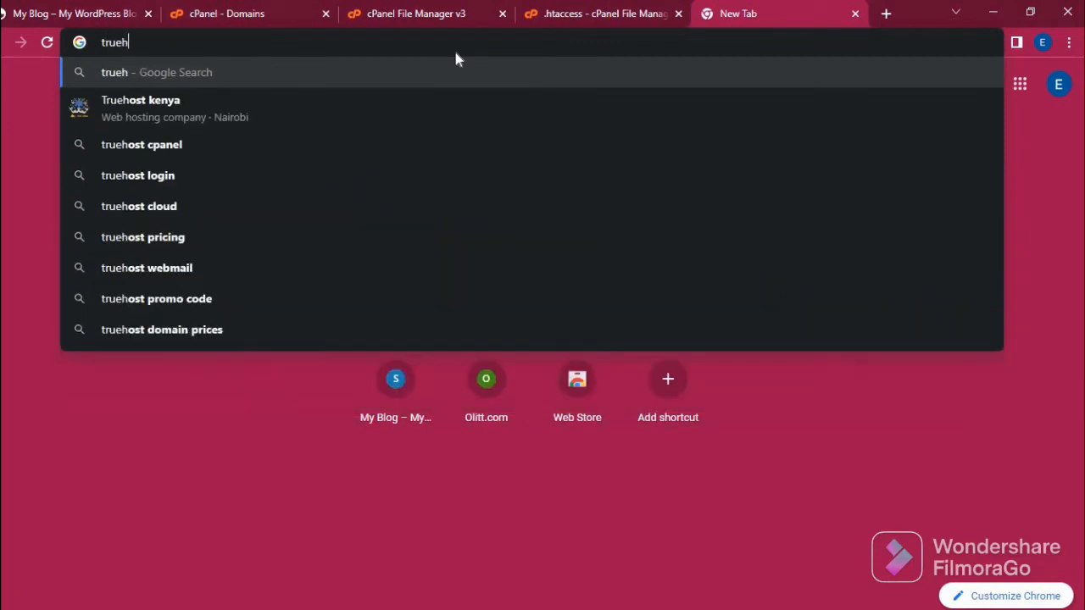
type("ost")
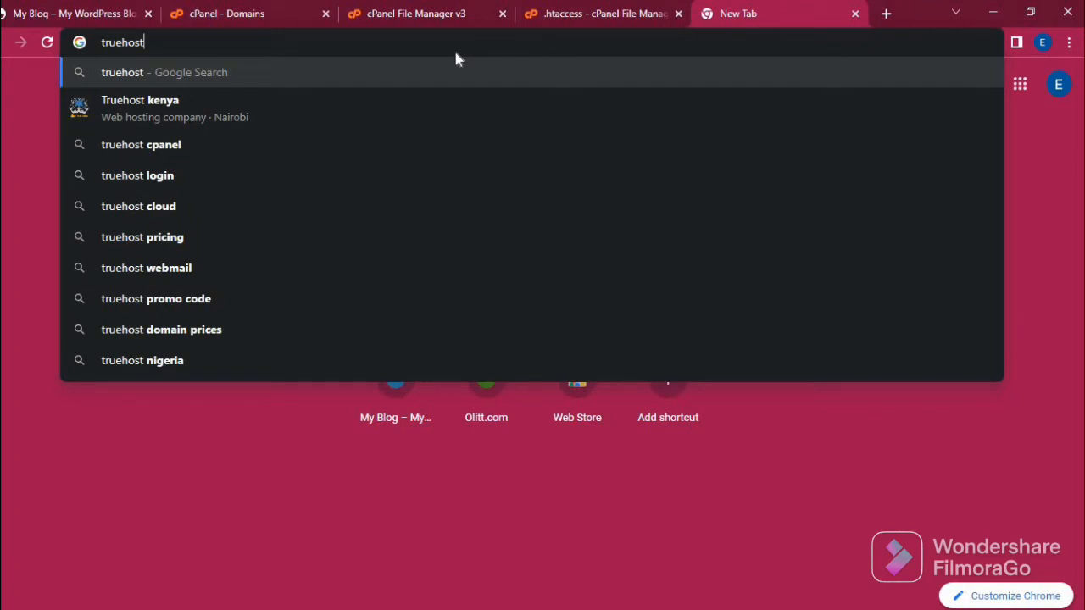
type(".co")
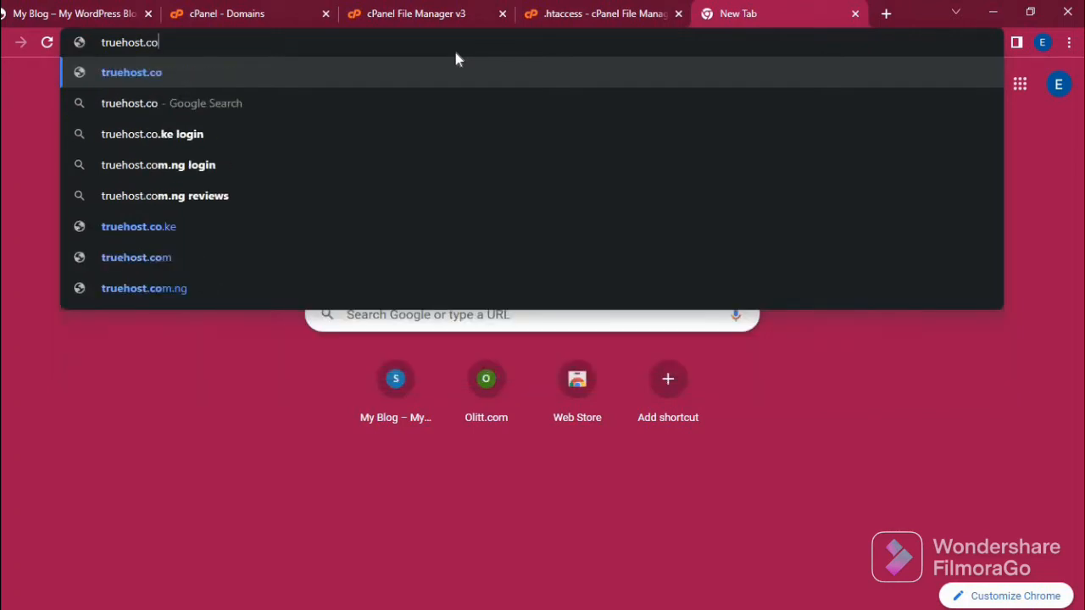
type("m/su")
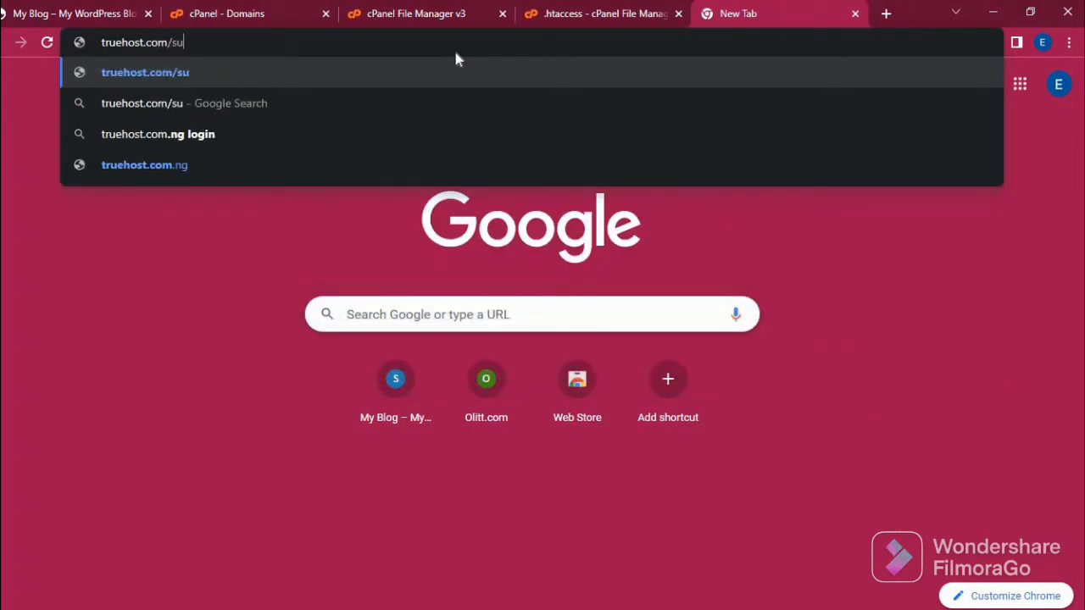
type("pport/")
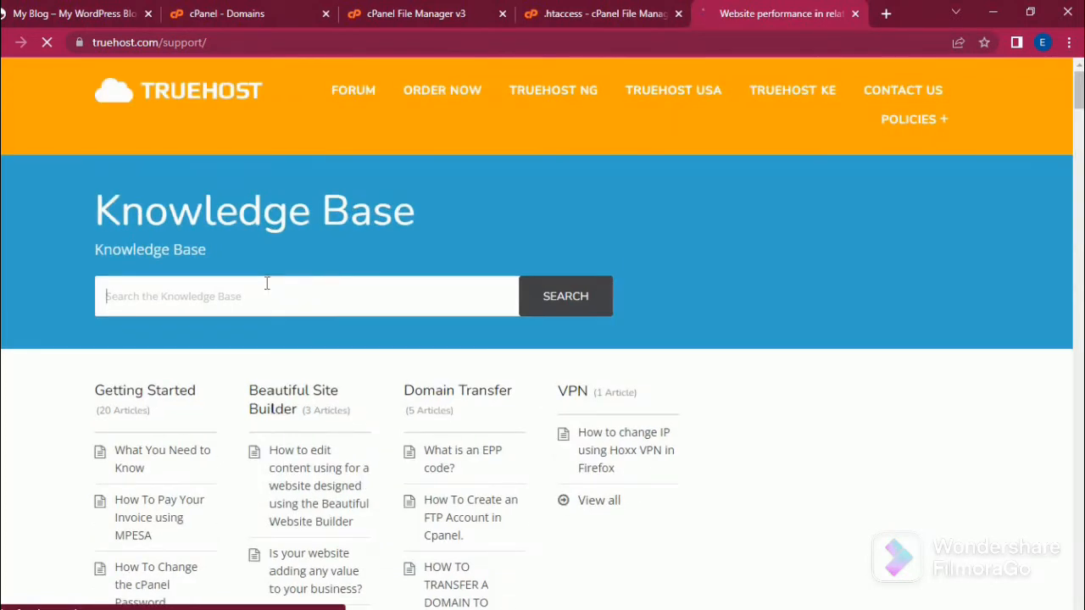
Search the Knowledge Base for 'free ssl' and open the Let's Encrypt shared hosting guide.
type("free")
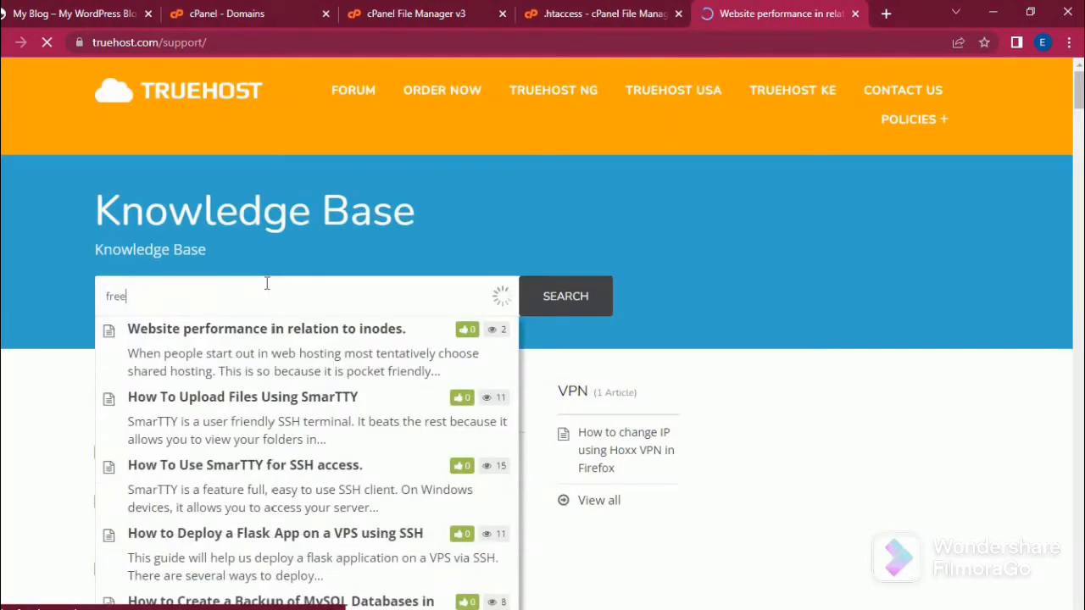
type("ssl")
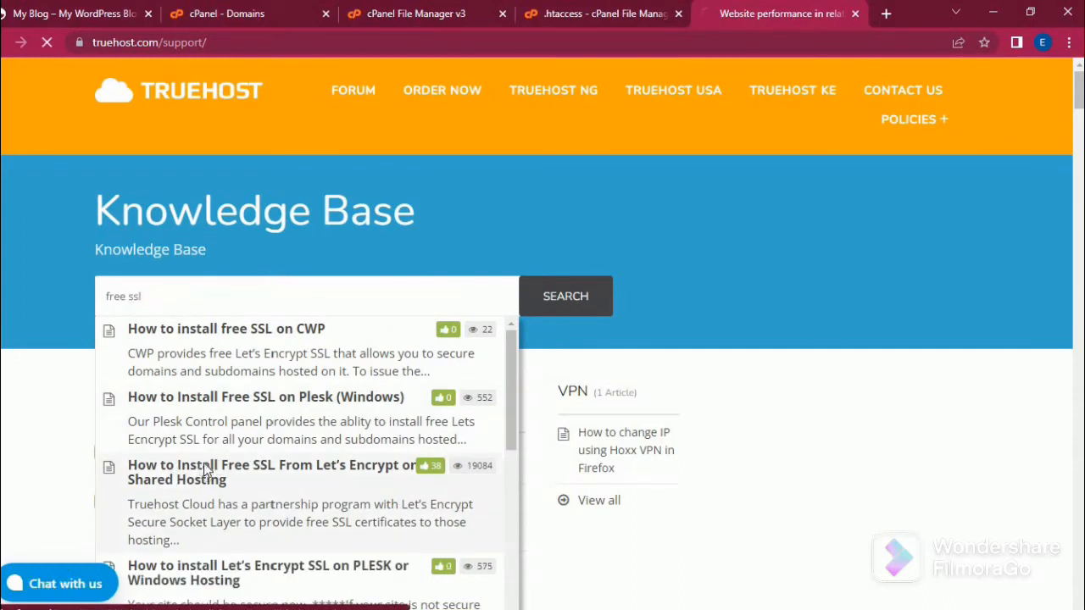
left_click(271, 472)
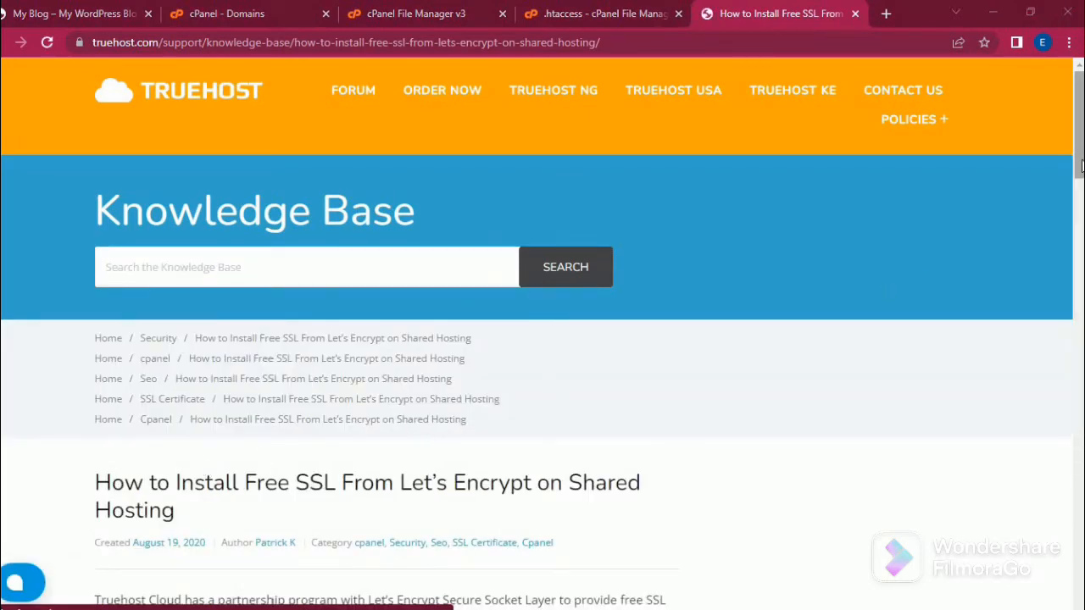
Select and copy the three RewriteEngine redirect lines and return to the .htaccess editor.
scroll("down", 3)
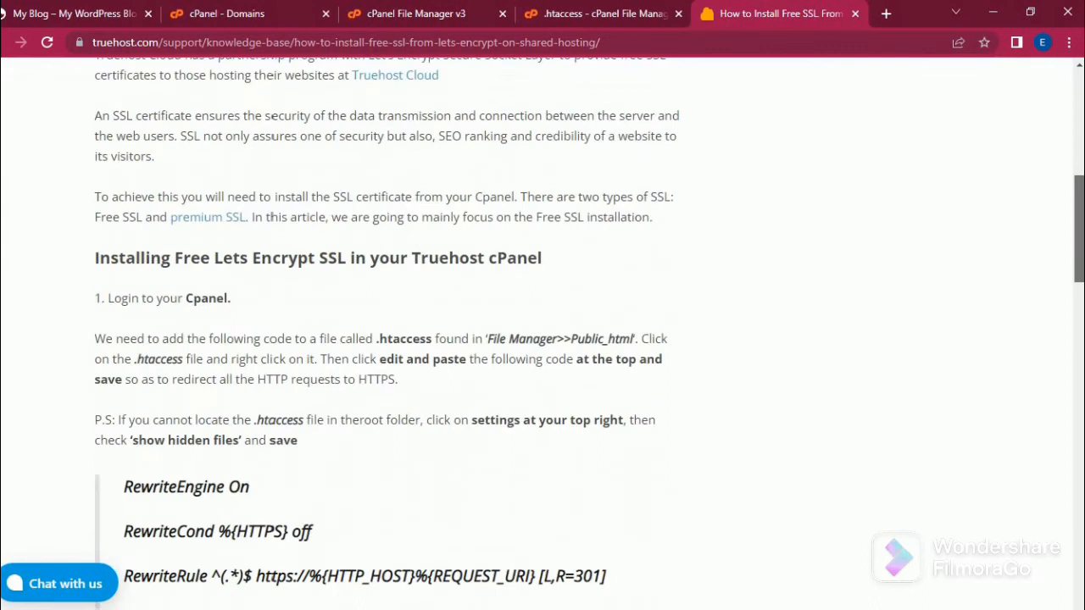
scroll("down", 3)
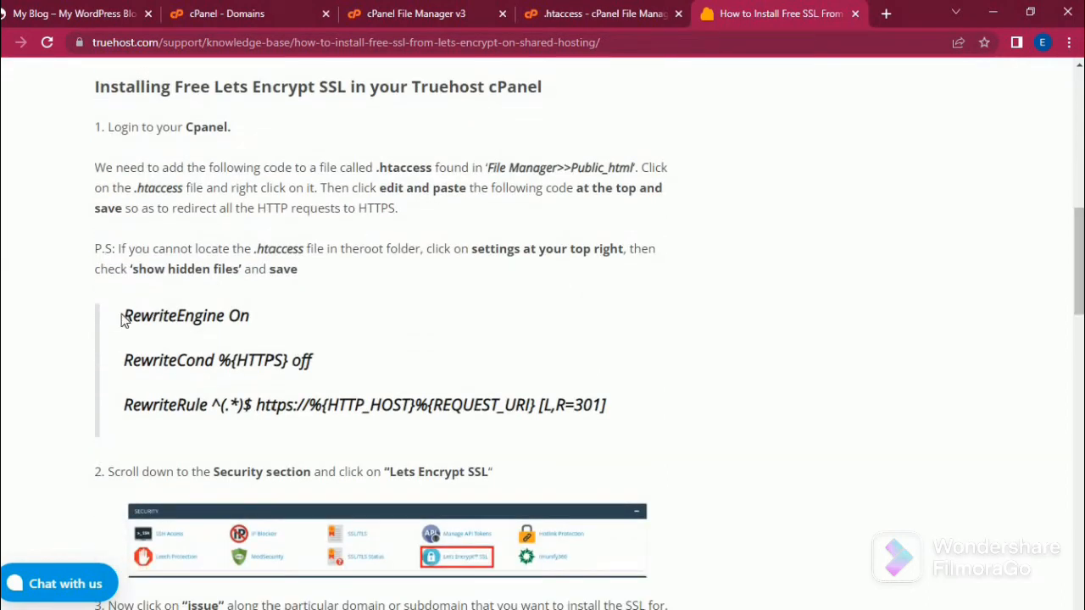
left_click_drag(122, 315, 500, 405)
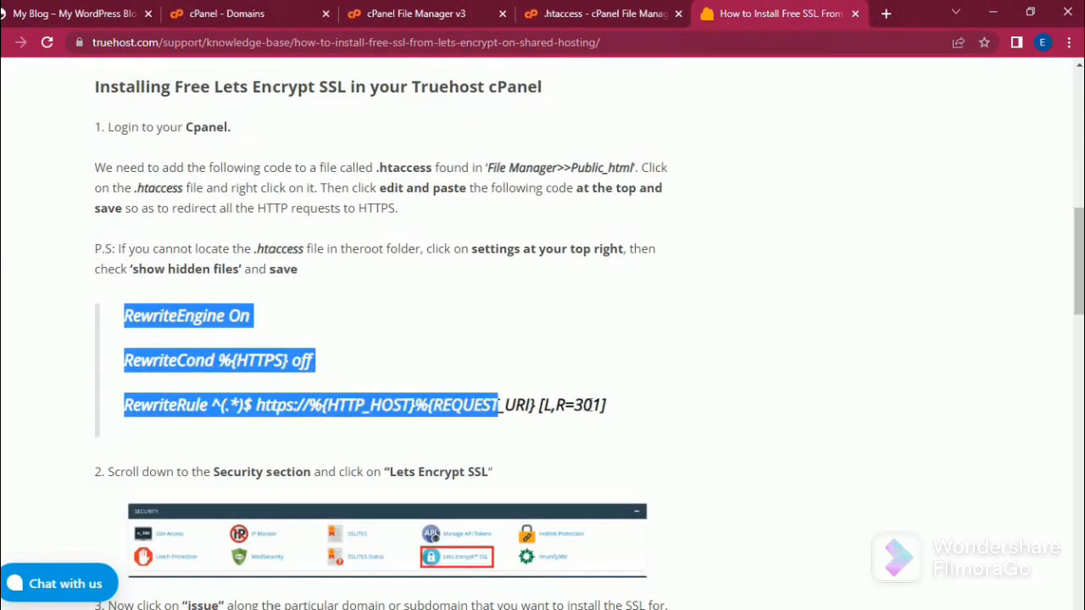
left_click_drag(500, 405, 606, 404)
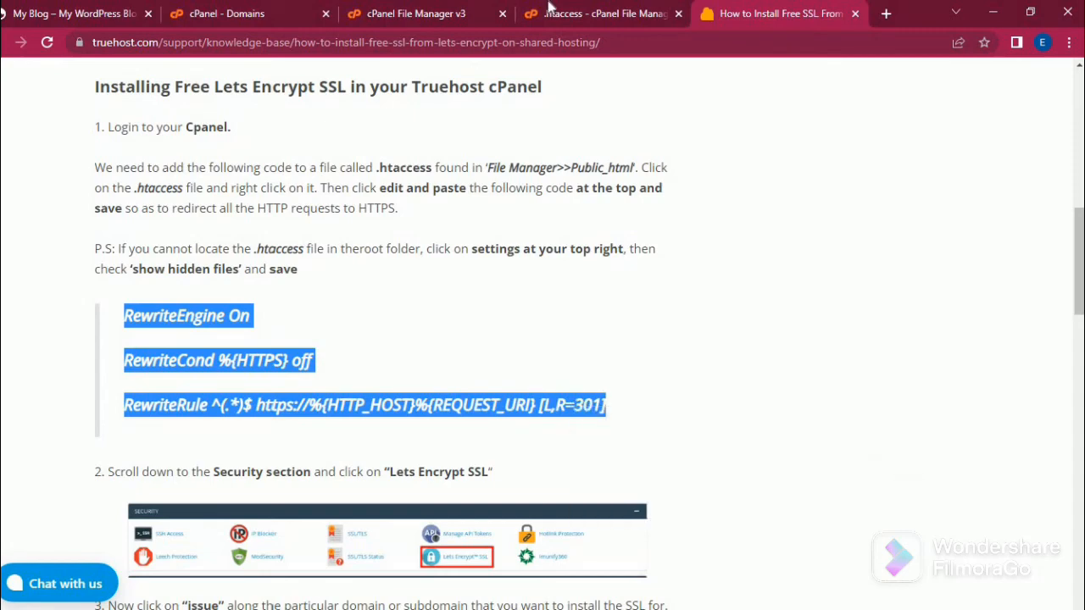
left_click(602, 14)
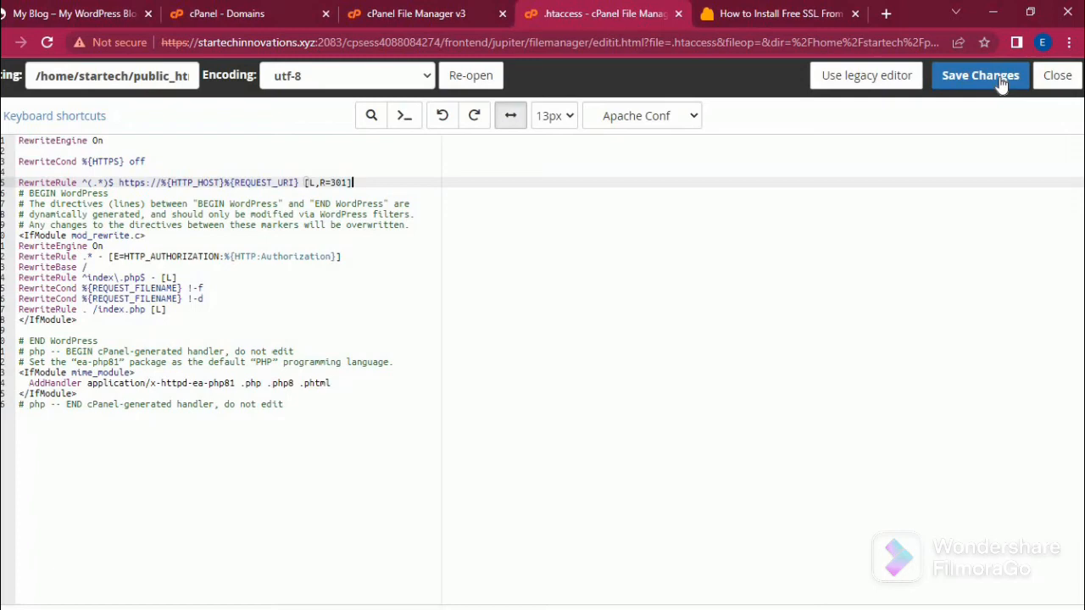
Save the .htaccess file with the HTTPS redirect rules and confirm the overwrite.
left_click(980, 76)
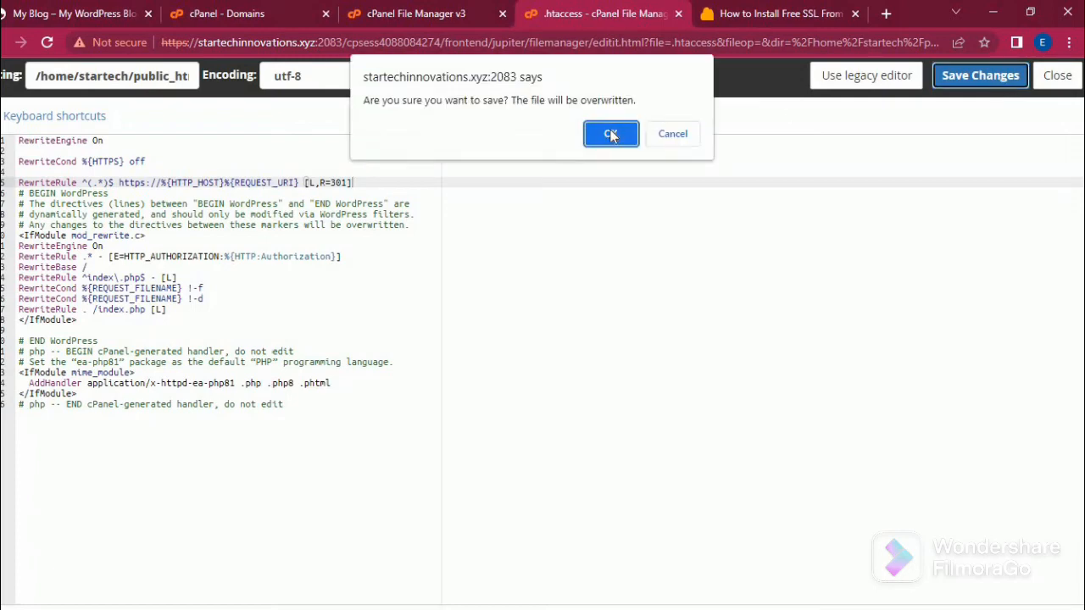
left_click(610, 134)
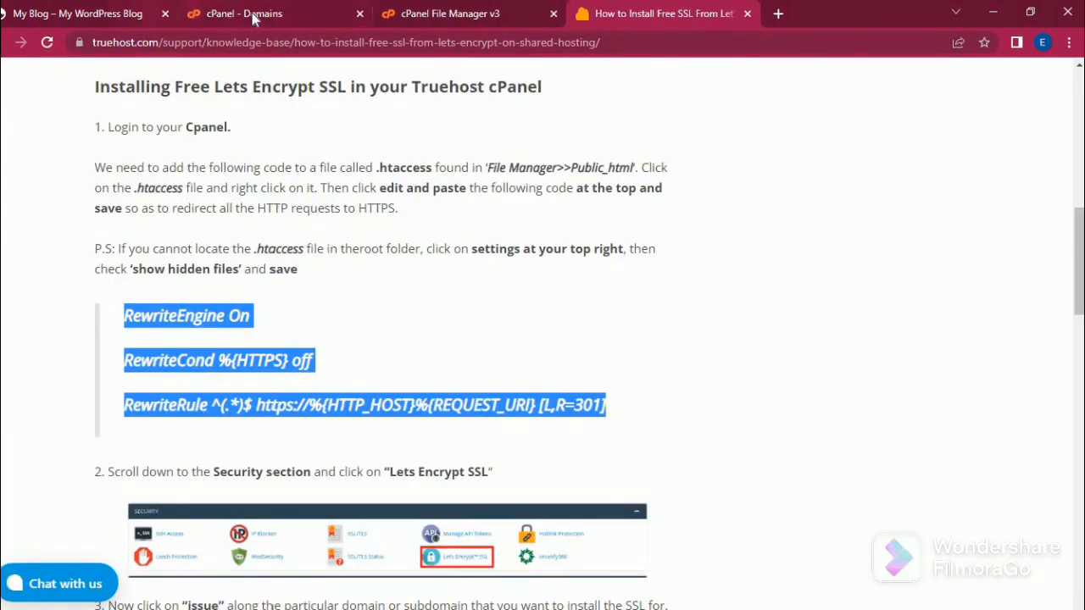
Reload the My Blog site at startechinnovations.xyz so it loads securely over HTTPS.
left_click(76, 14)
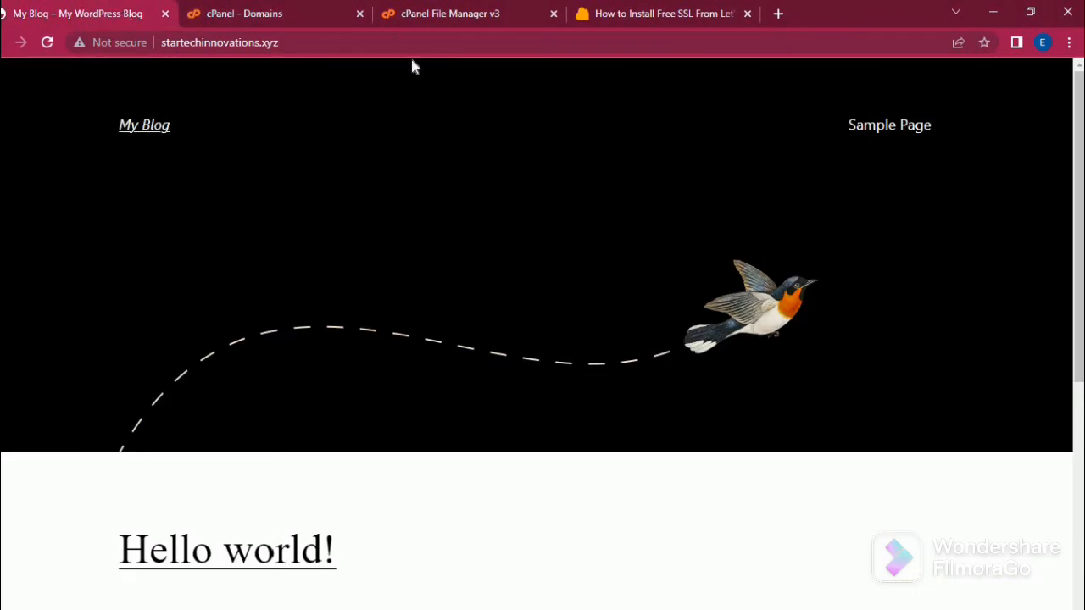
mouse_move(100, 61)
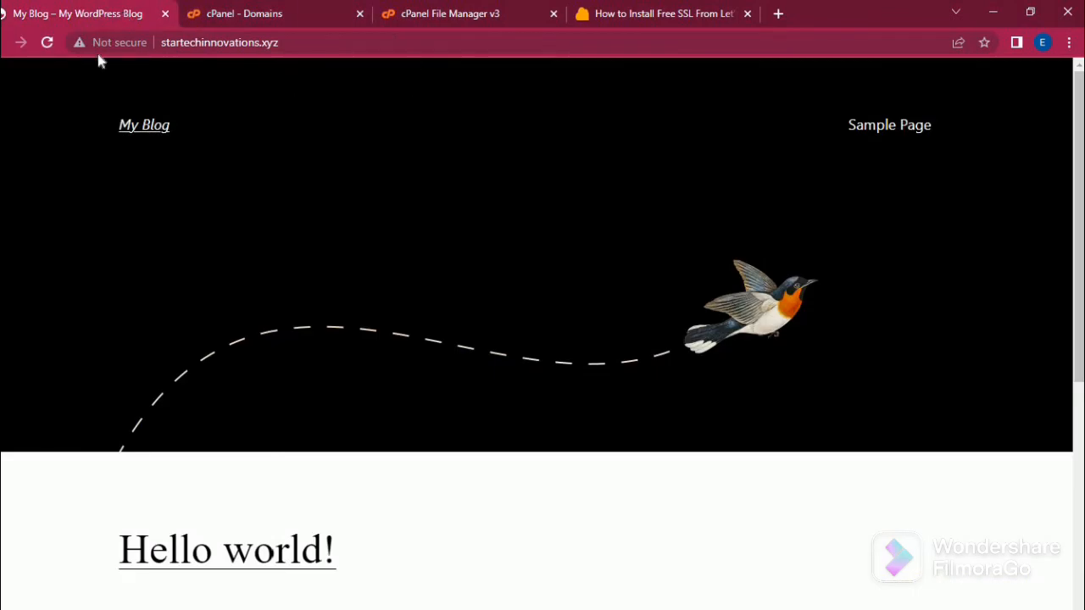
left_click(47, 42)
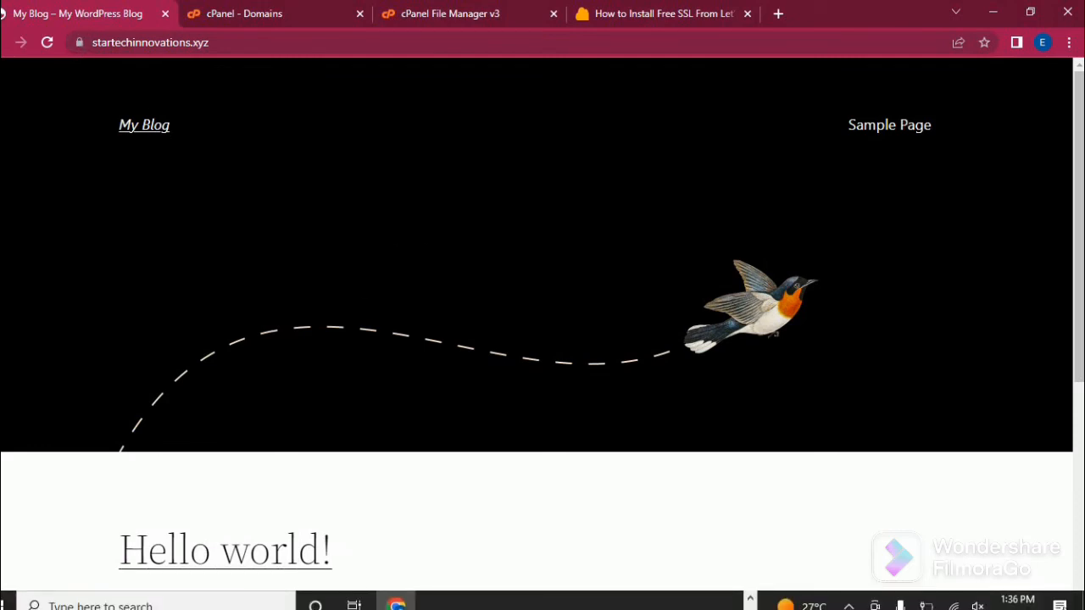
mouse_move(876, 479)
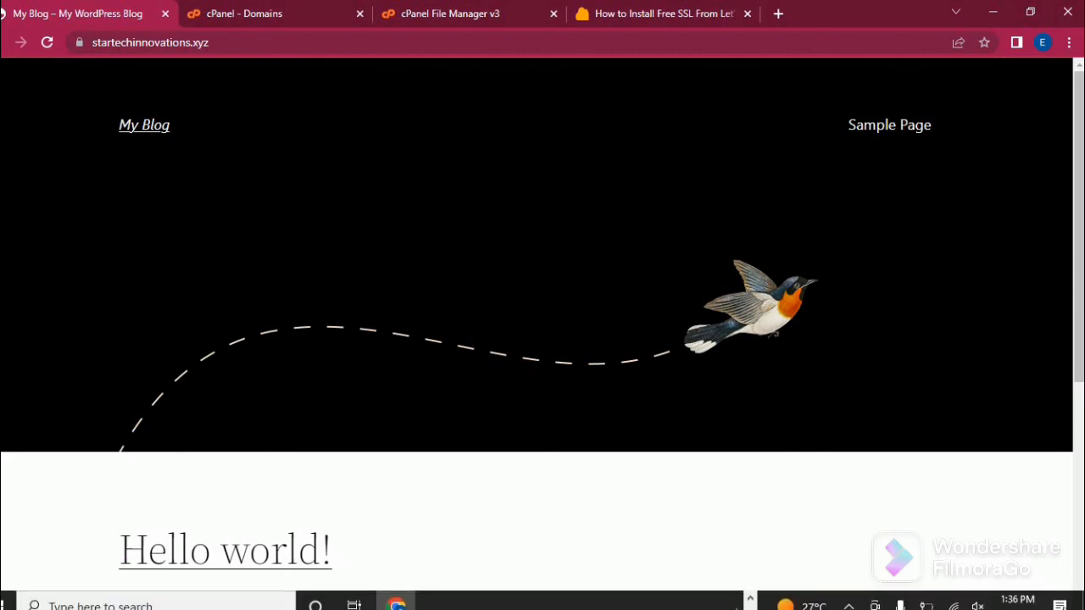
mouse_move(542, 604)
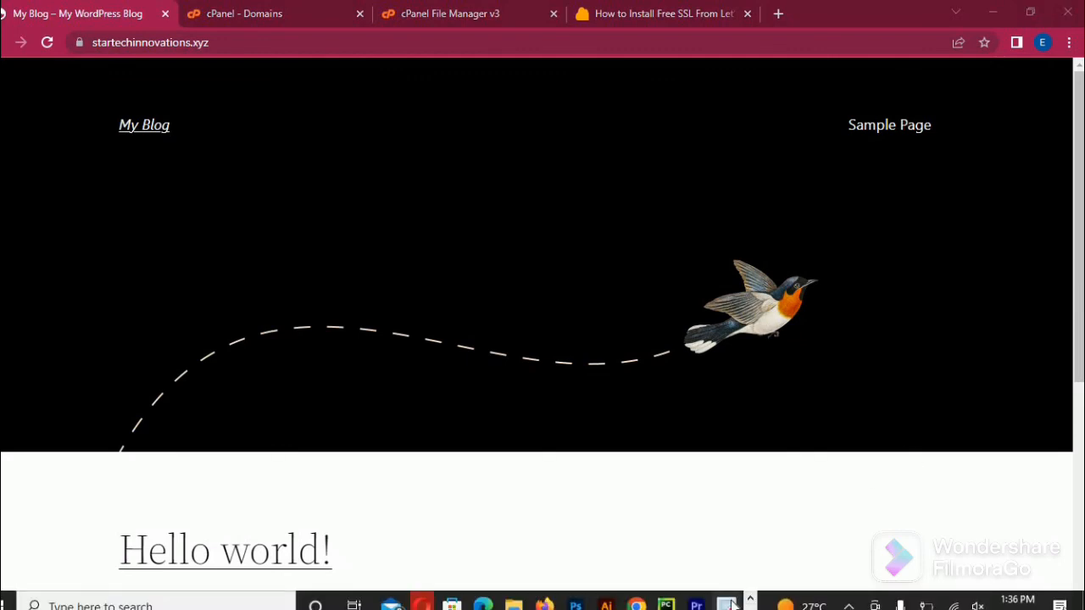